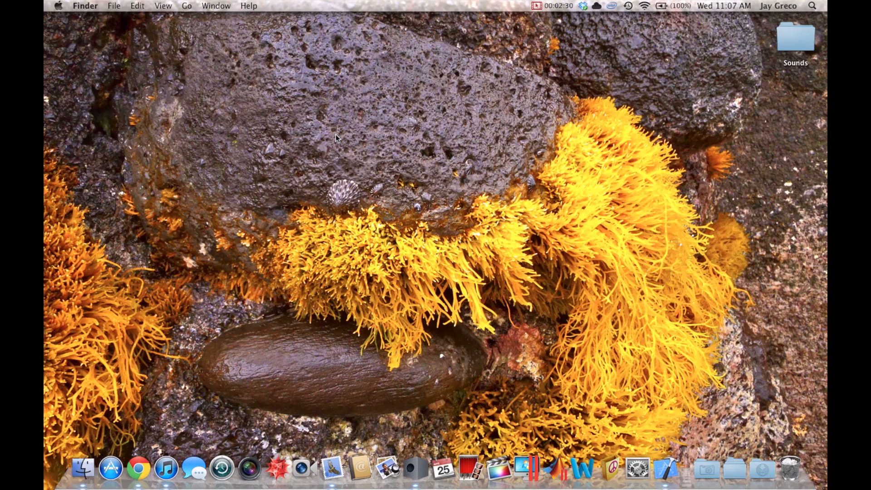
Start a Single View Application named SoundTest with Device Family set to iPhone.
{"action": "left_click", "coordinate": [109, 468]}
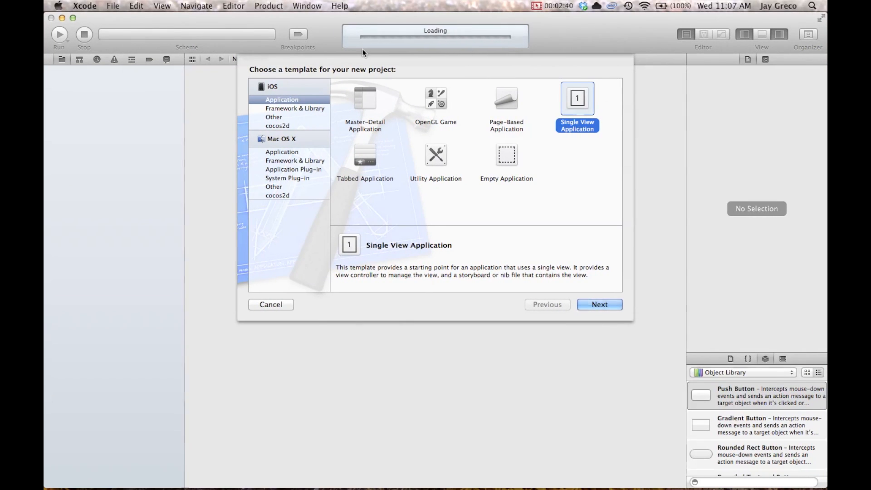
{"action": "mouse_move", "coordinate": [506, 137]}
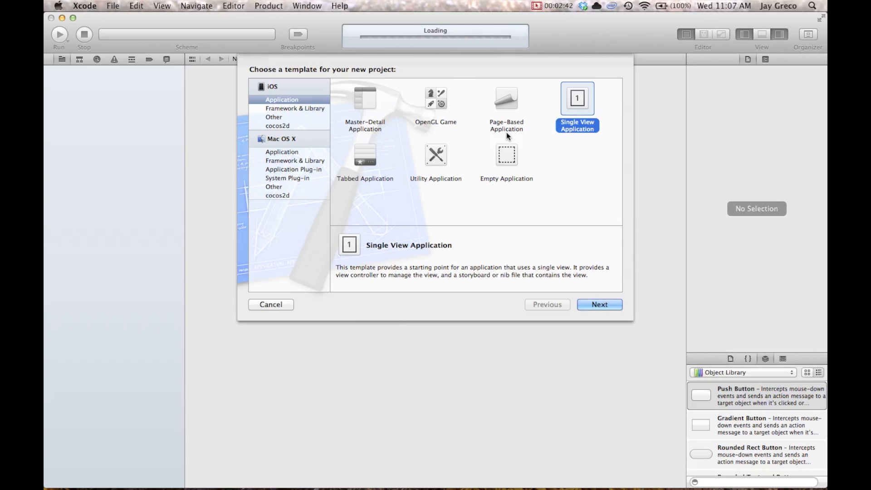
{"action": "mouse_move", "coordinate": [592, 104]}
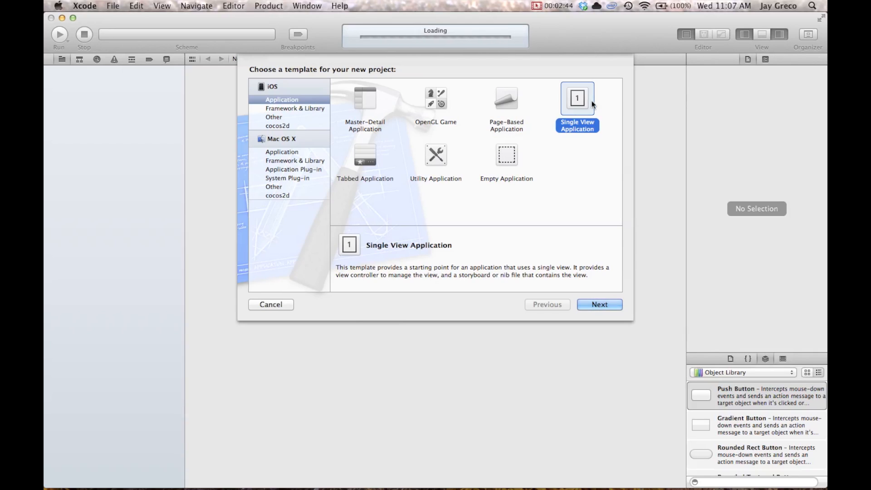
{"action": "left_click", "coordinate": [598, 304]}
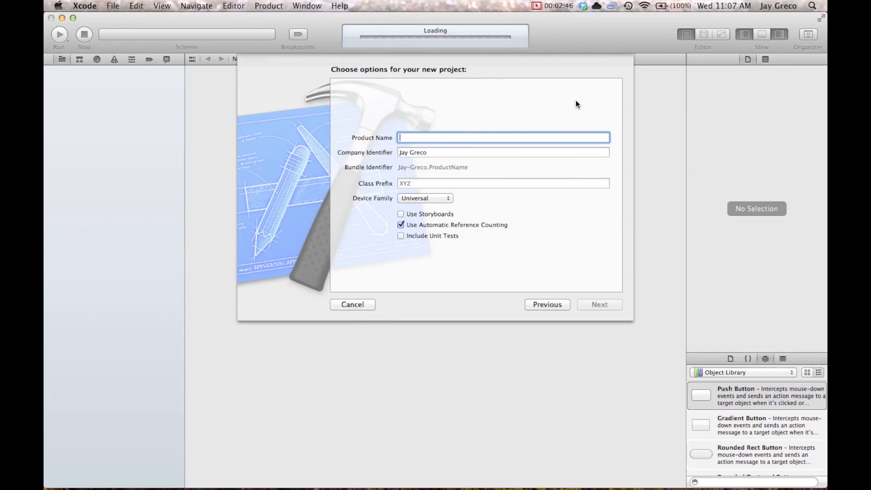
{"action": "type", "text": "SoundTest"}
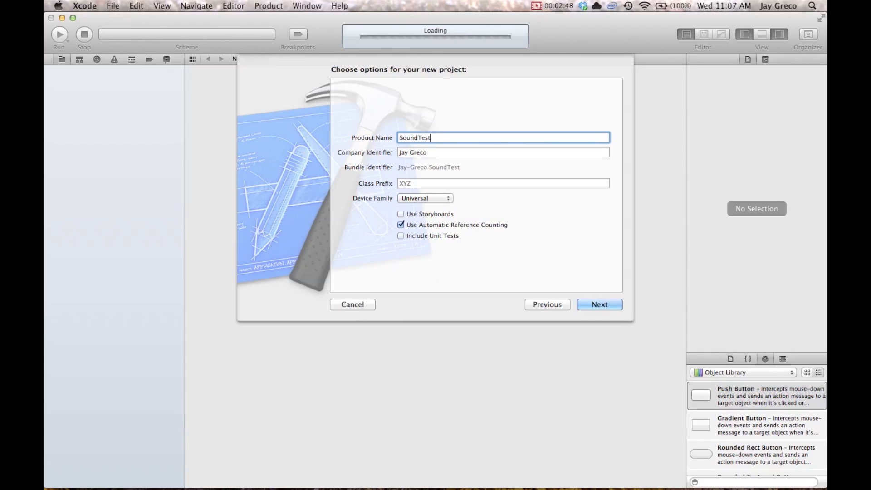
{"action": "mouse_move", "coordinate": [419, 225]}
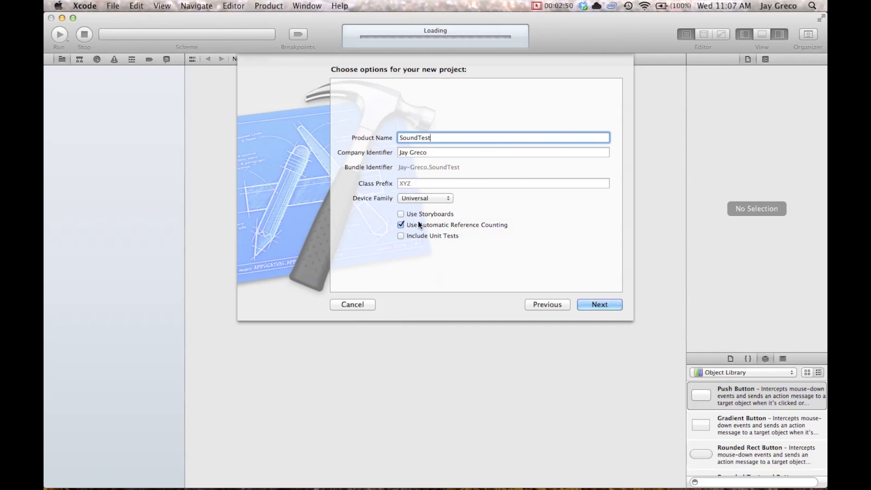
{"action": "left_click", "coordinate": [425, 198]}
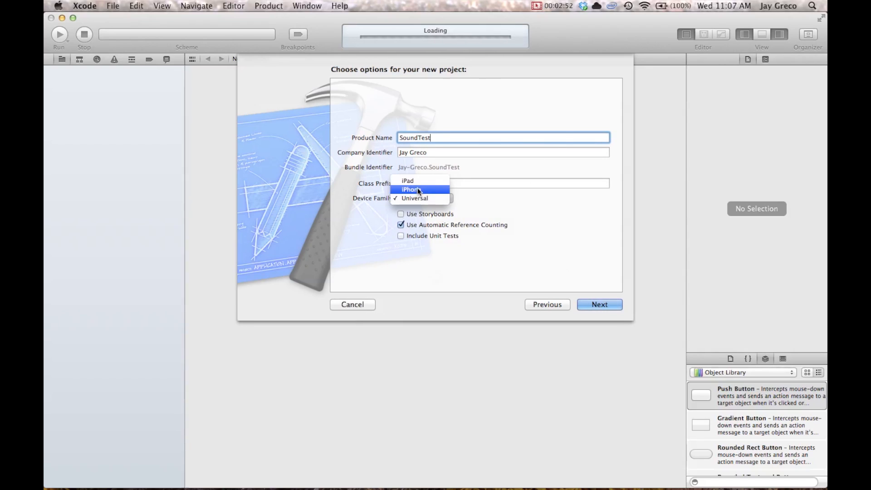
{"action": "left_click", "coordinate": [410, 189]}
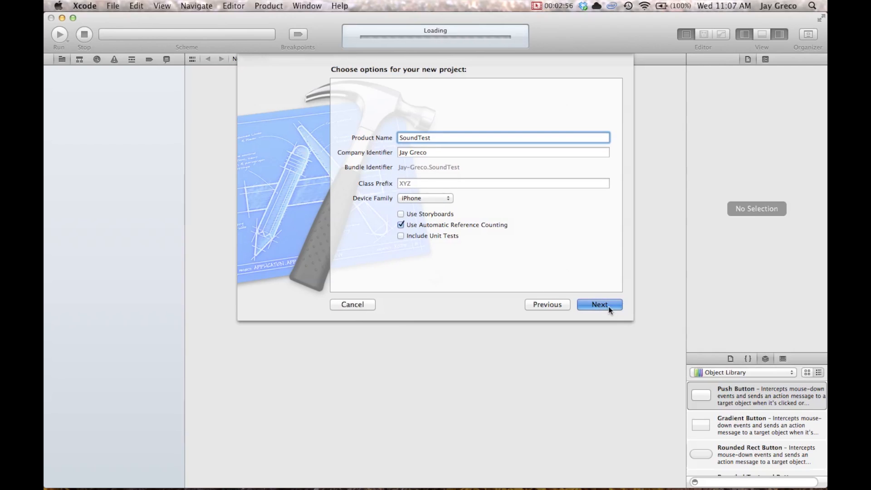
{"action": "left_click", "coordinate": [599, 305]}
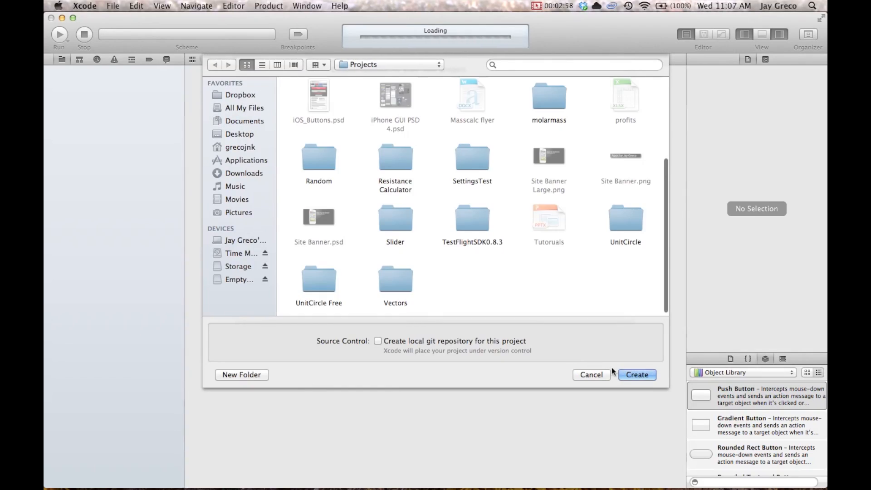
Create the SoundTest project in the Projects folder.
{"action": "left_click", "coordinate": [636, 374]}
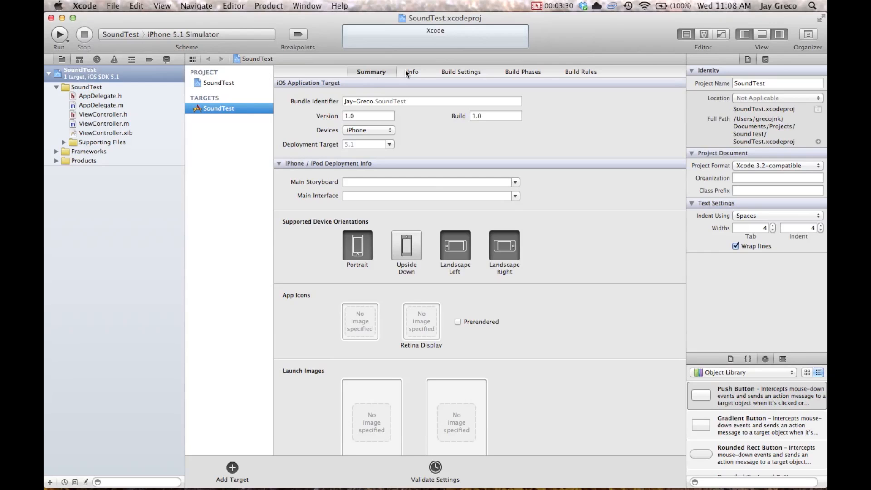
Link AudioToolbox.framework to the SoundTest target under Link Binary With Libraries.
{"action": "left_click", "coordinate": [522, 72]}
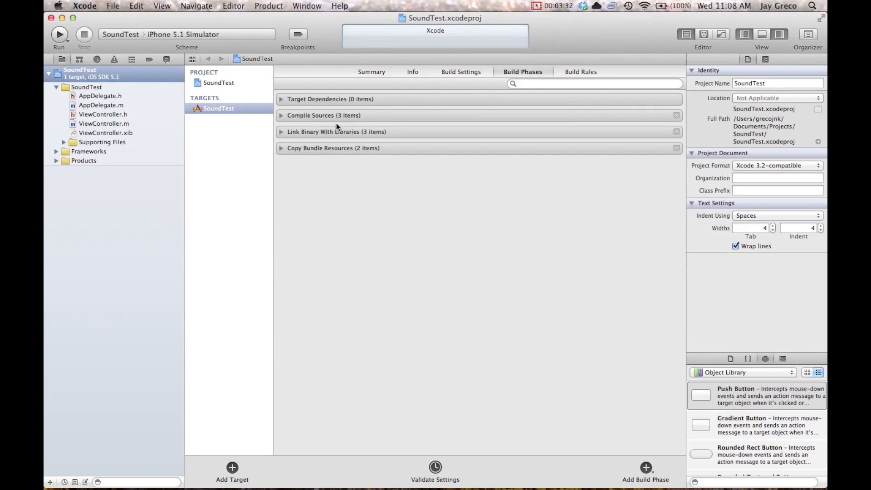
{"action": "left_click", "coordinate": [282, 132]}
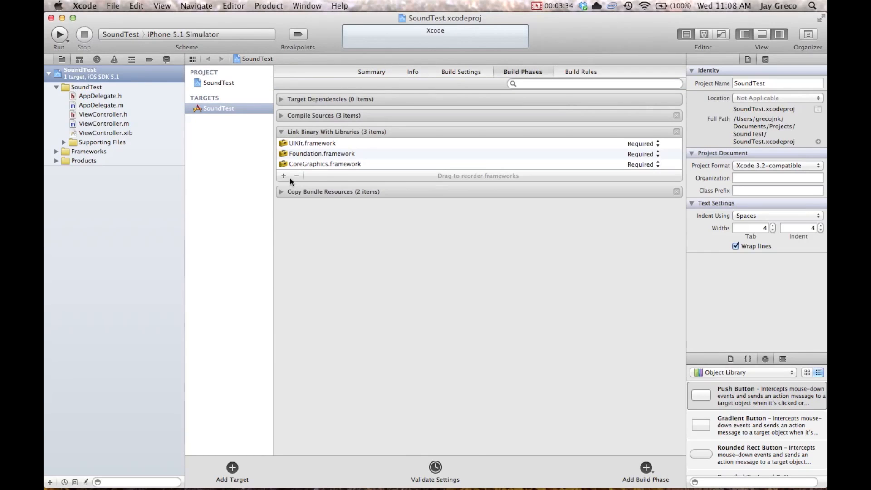
{"action": "left_click", "coordinate": [283, 175]}
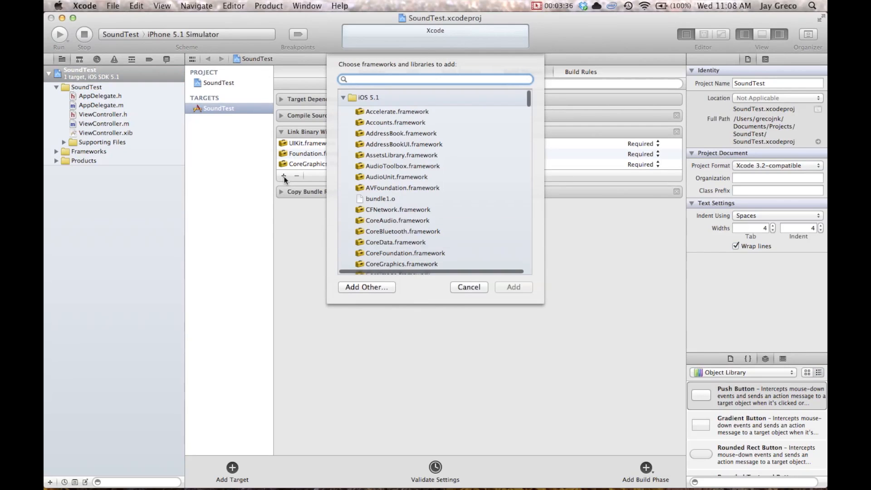
{"action": "type", "text": "audio"}
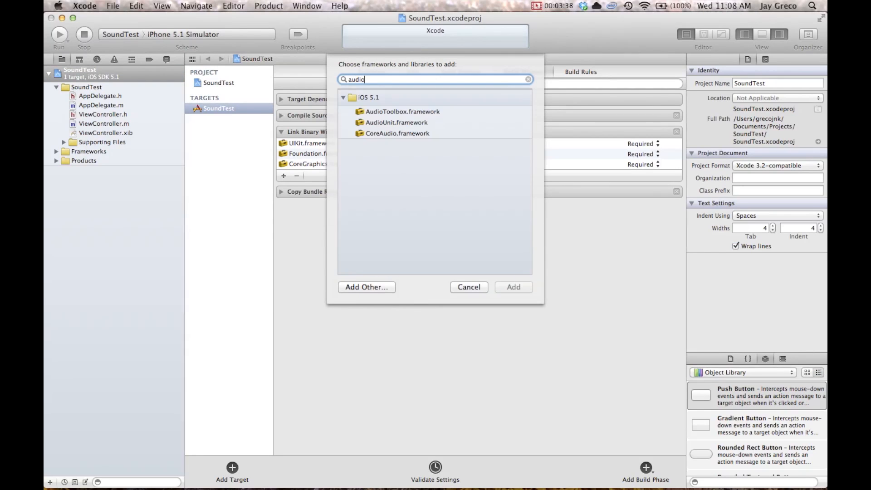
{"action": "left_click", "coordinate": [402, 111]}
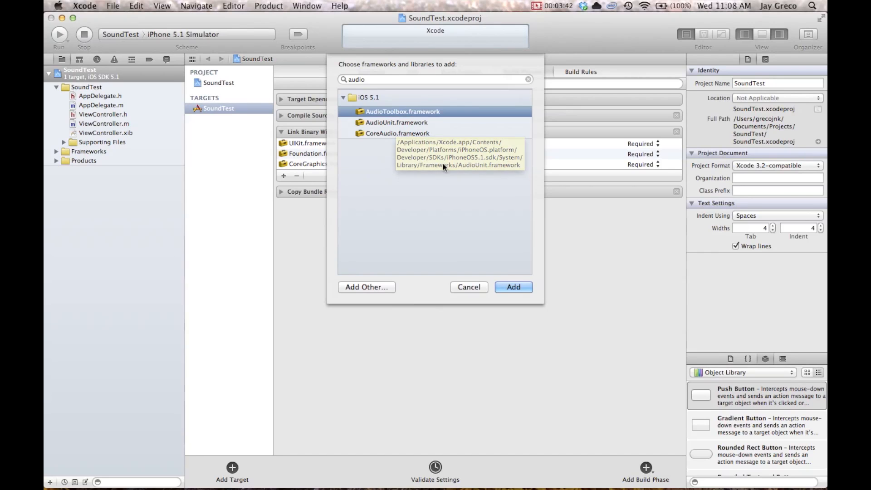
{"action": "left_click", "coordinate": [512, 287]}
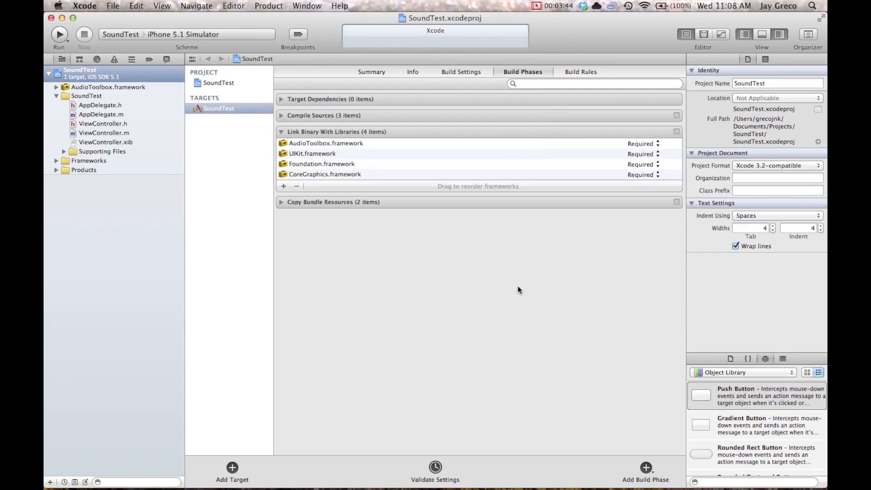
{"action": "mouse_move", "coordinate": [471, 263]}
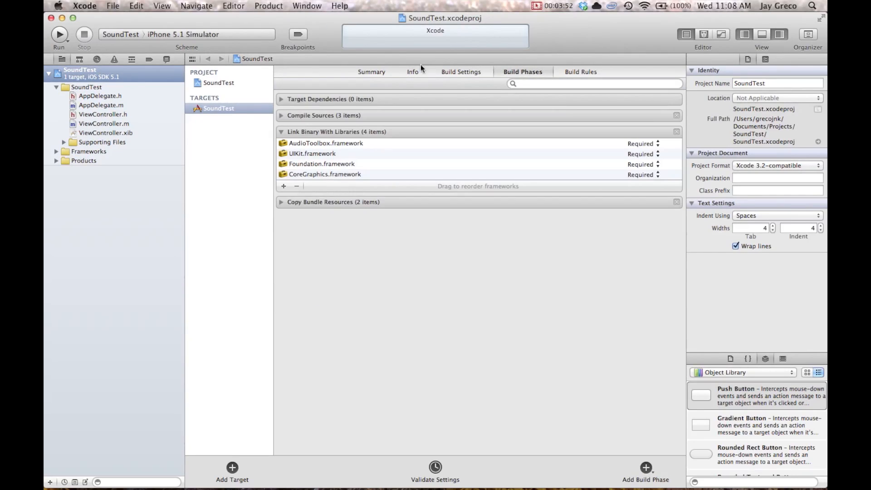
Return to the target summary, select the SoundTest group and build the project successfully.
{"action": "left_click", "coordinate": [371, 72]}
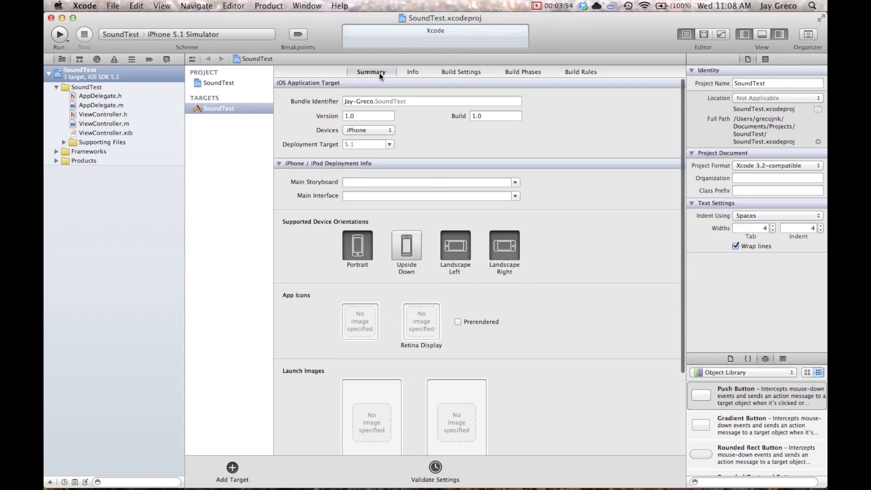
{"action": "scroll", "scroll_direction": "down", "scroll_amount": 3}
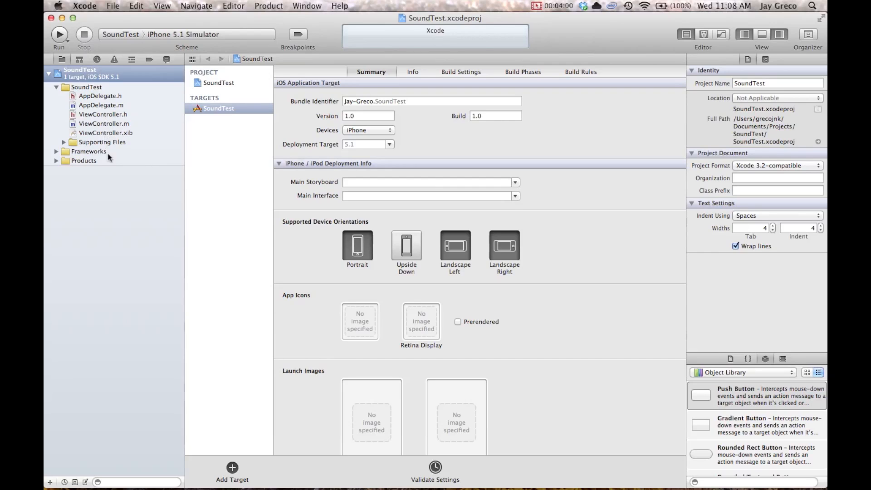
{"action": "mouse_move", "coordinate": [116, 173]}
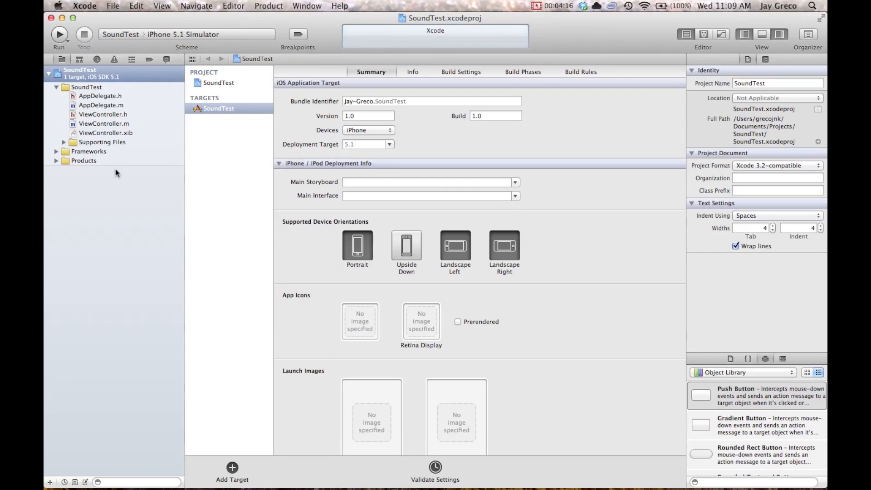
{"action": "left_click", "coordinate": [87, 87]}
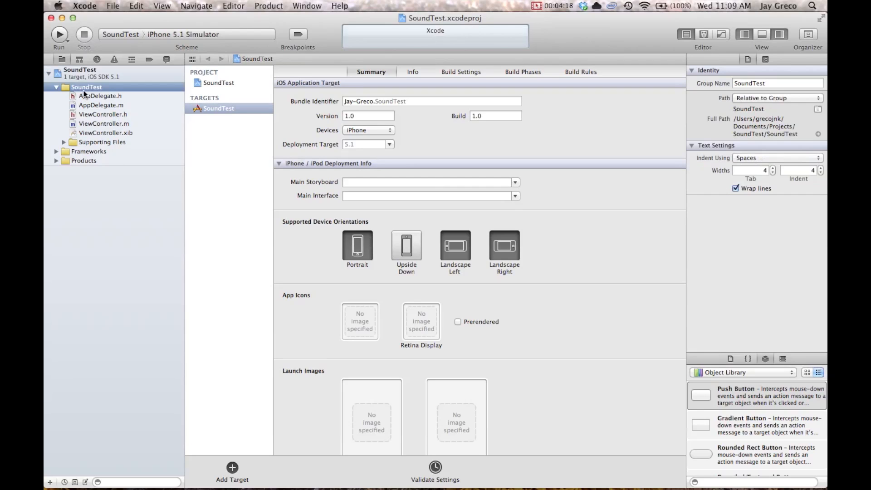
{"action": "left_click", "coordinate": [59, 33]}
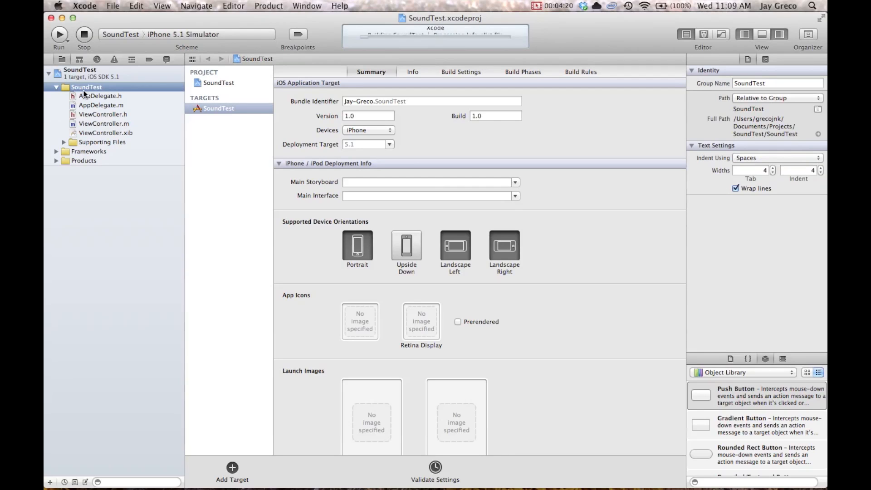
{"action": "left_click", "coordinate": [59, 34]}
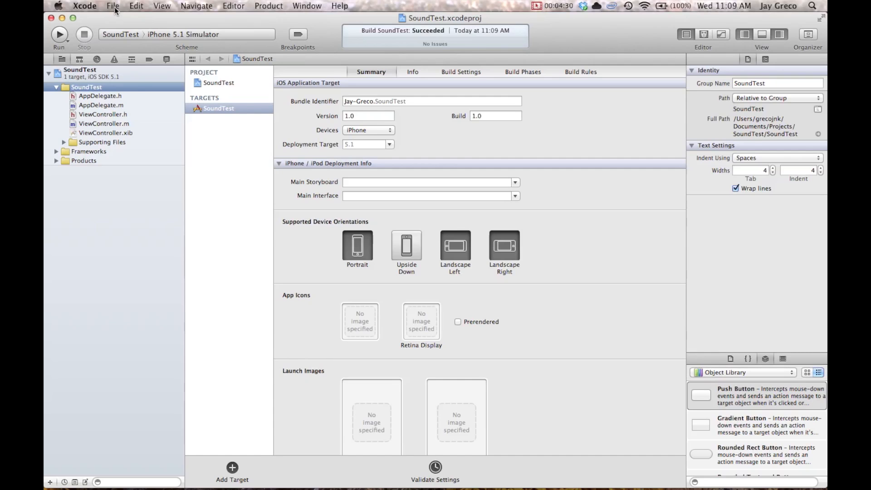
Add cheers.WAV and claps.mp3 from Desktop/Sounds into the project with Copy items enabled.
{"action": "left_click", "coordinate": [113, 6]}
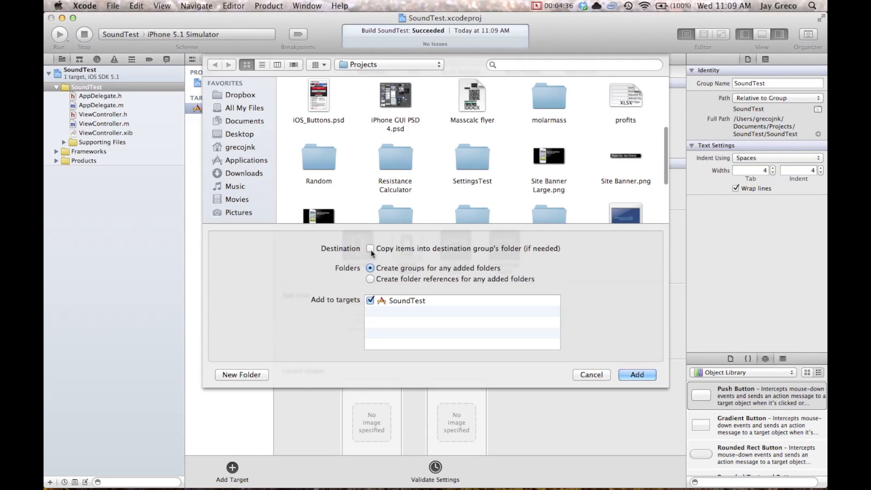
{"action": "left_click", "coordinate": [370, 249]}
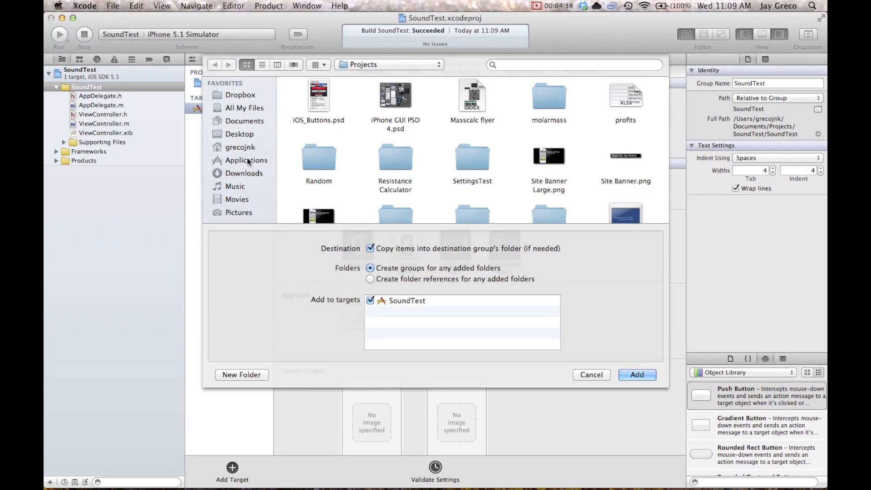
{"action": "left_click", "coordinate": [245, 121]}
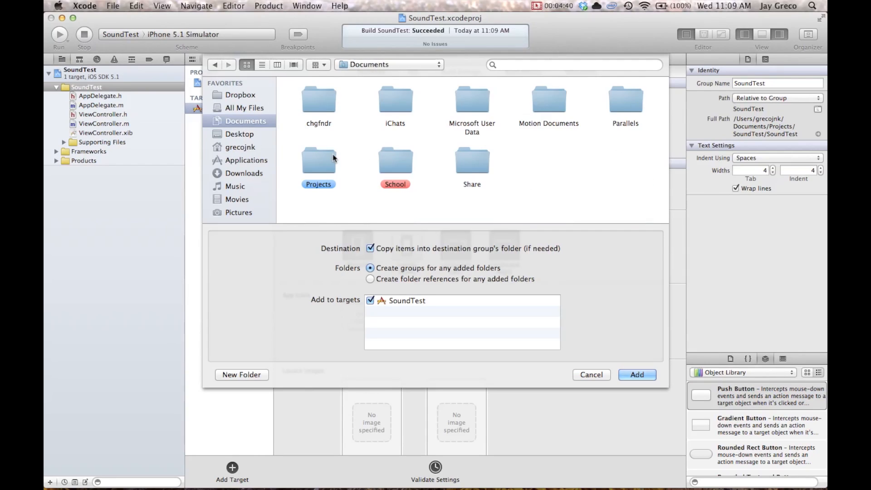
{"action": "left_click", "coordinate": [240, 134]}
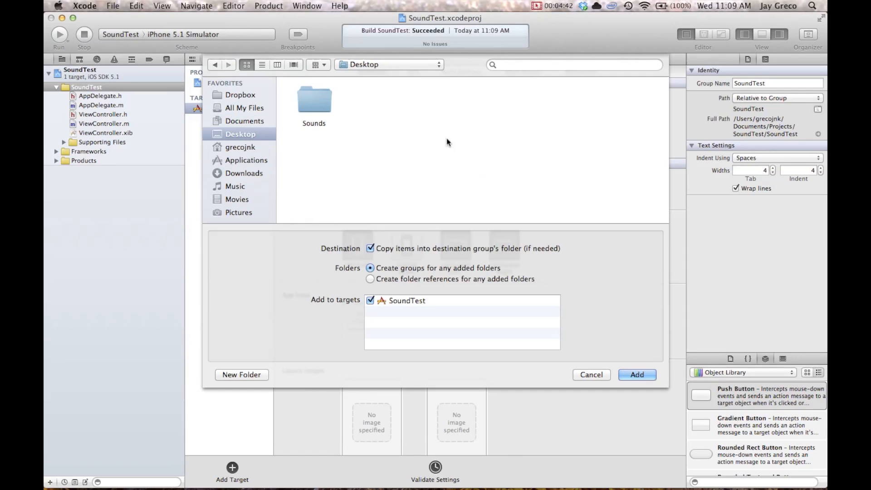
{"action": "double_click", "coordinate": [314, 100]}
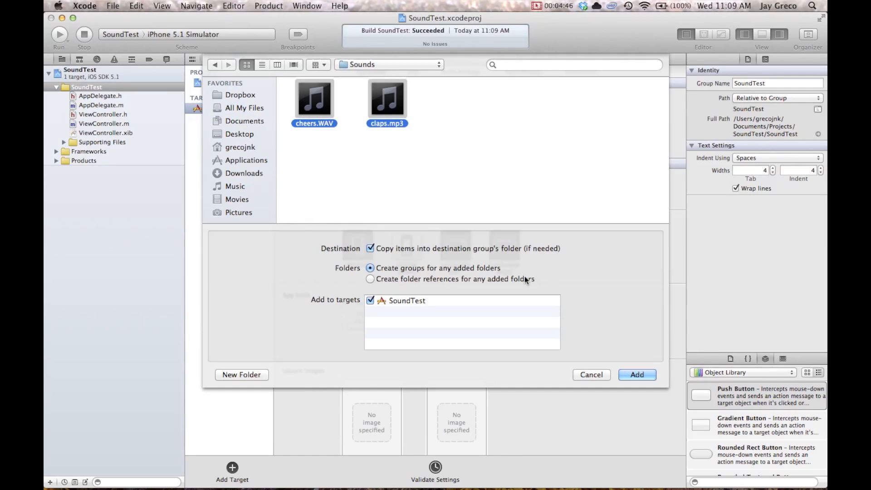
{"action": "left_click", "coordinate": [637, 374]}
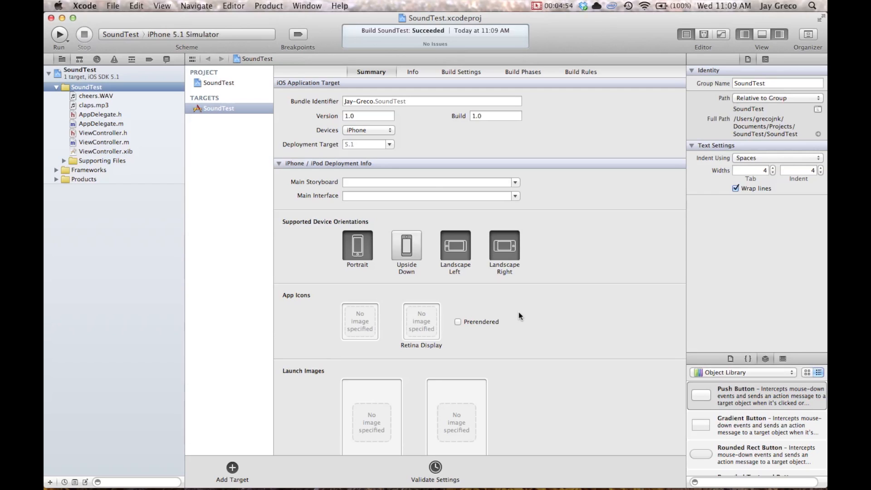
Preview and play back cheers.WAV, then claps.mp3, to confirm both sounds work.
{"action": "left_click", "coordinate": [96, 95]}
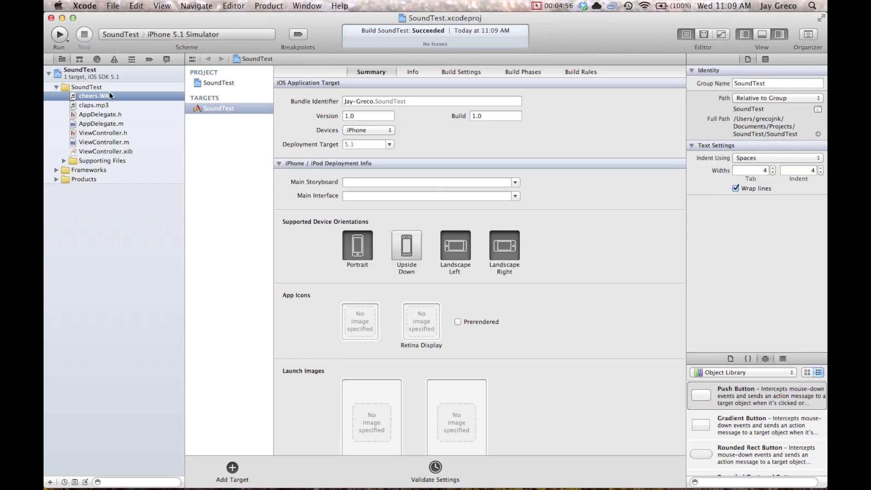
{"action": "left_click", "coordinate": [94, 95]}
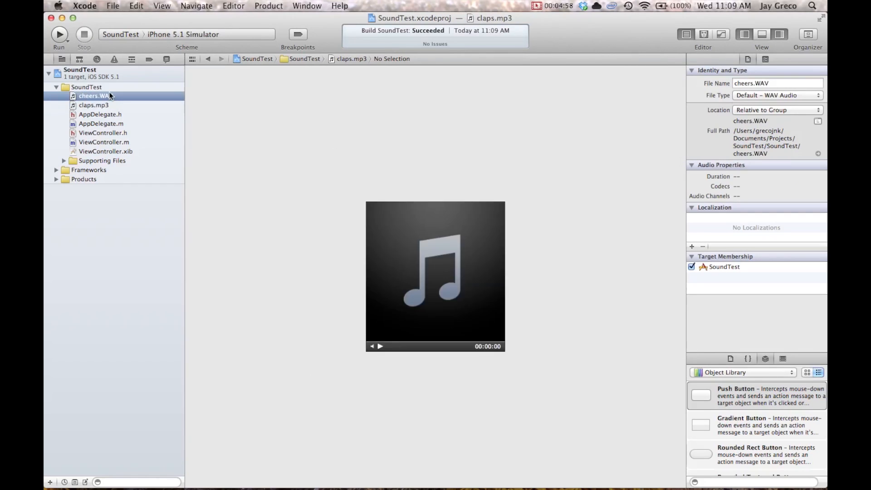
{"action": "left_click", "coordinate": [95, 95]}
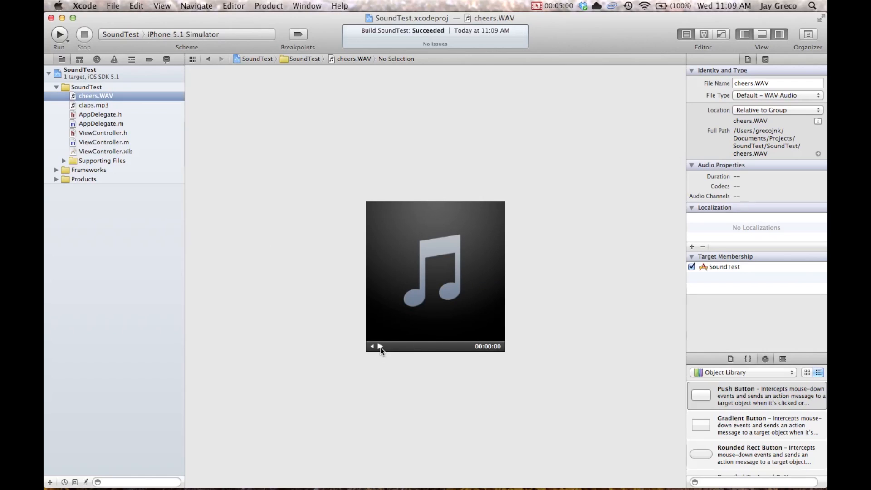
{"action": "left_click", "coordinate": [380, 345]}
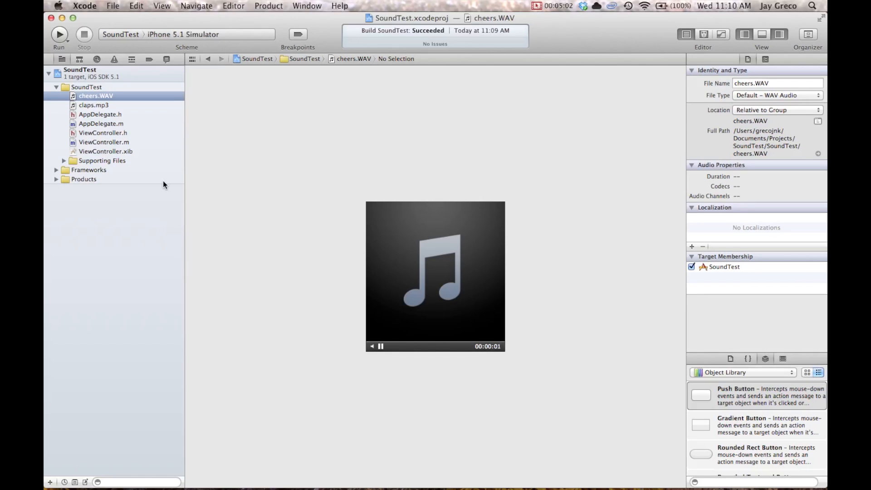
{"action": "left_click", "coordinate": [94, 105]}
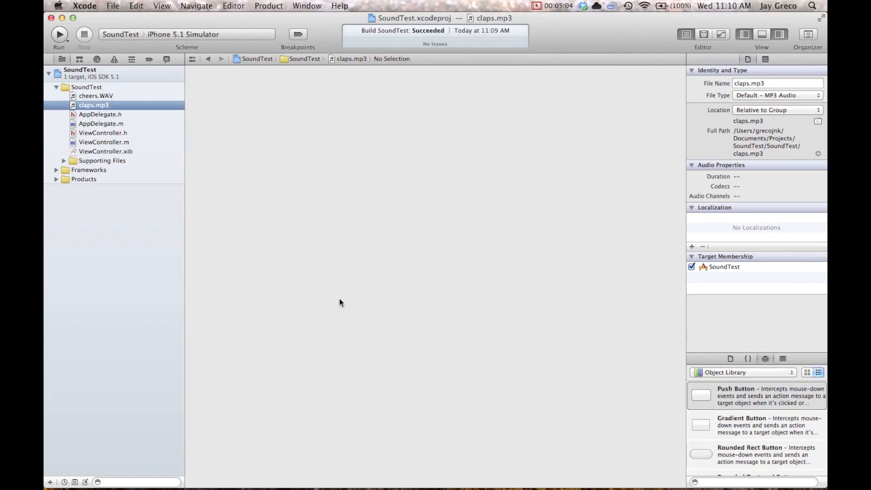
{"action": "left_click", "coordinate": [93, 105]}
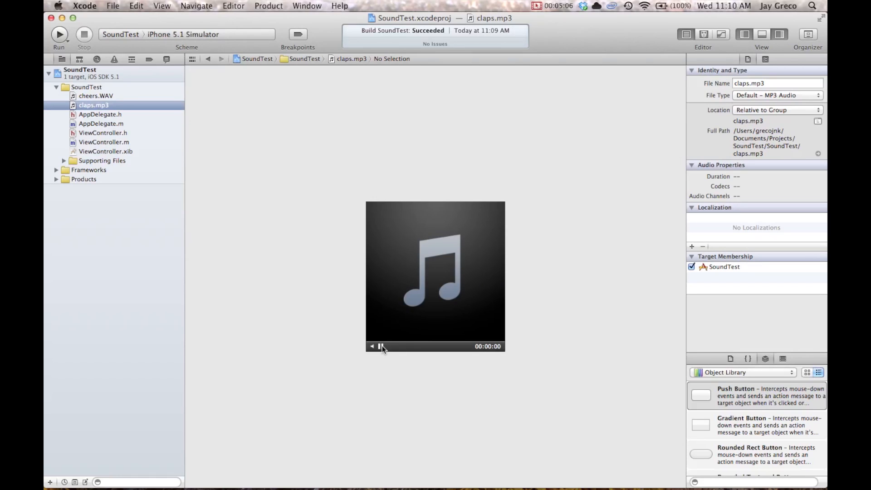
Stop the claps.mp3 playback and show the ViewController.xib layout.
{"action": "left_click", "coordinate": [381, 345]}
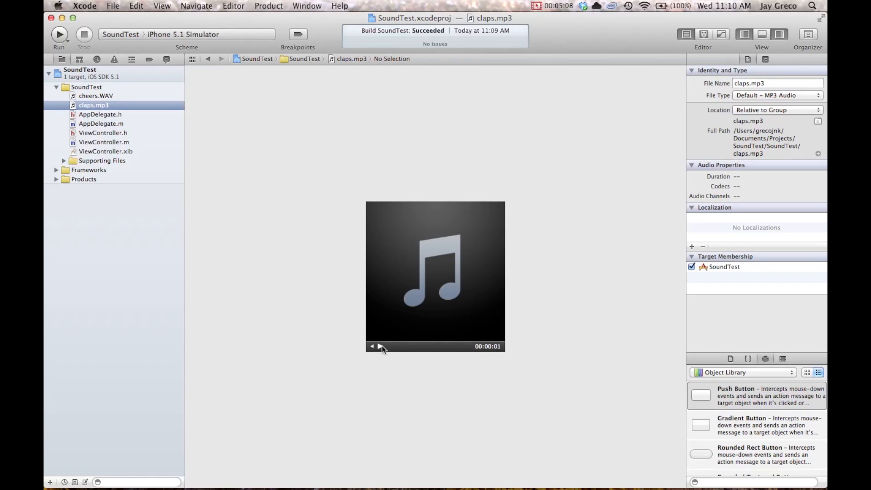
{"action": "left_click", "coordinate": [102, 132]}
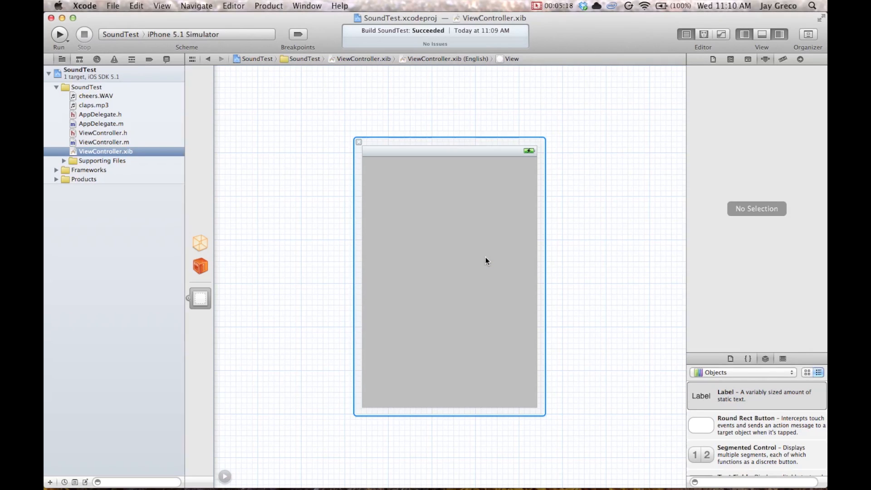
{"action": "mouse_move", "coordinate": [575, 223]}
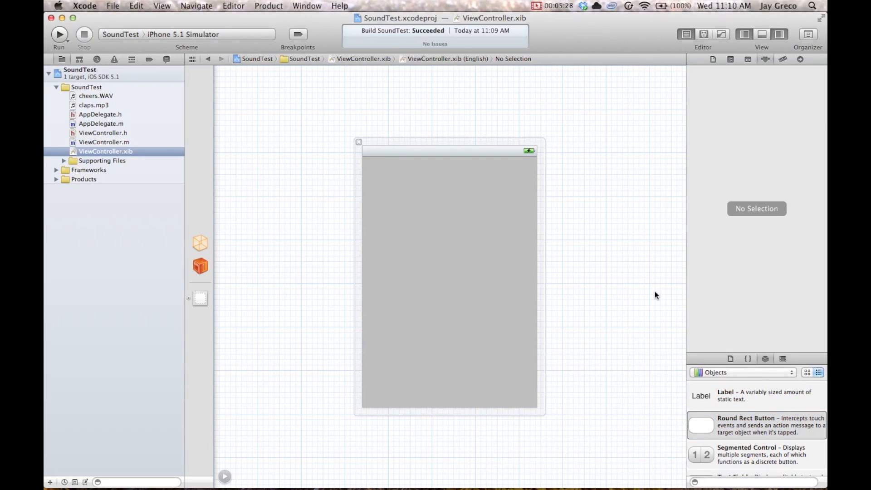
Place a second Round Rect Button on the view titled Cheer, then hide the Utilities panel.
{"action": "left_click_drag", "start_coordinate": [702, 425], "coordinate": [445, 296]}
{"action": "type", "text": "Clap"}
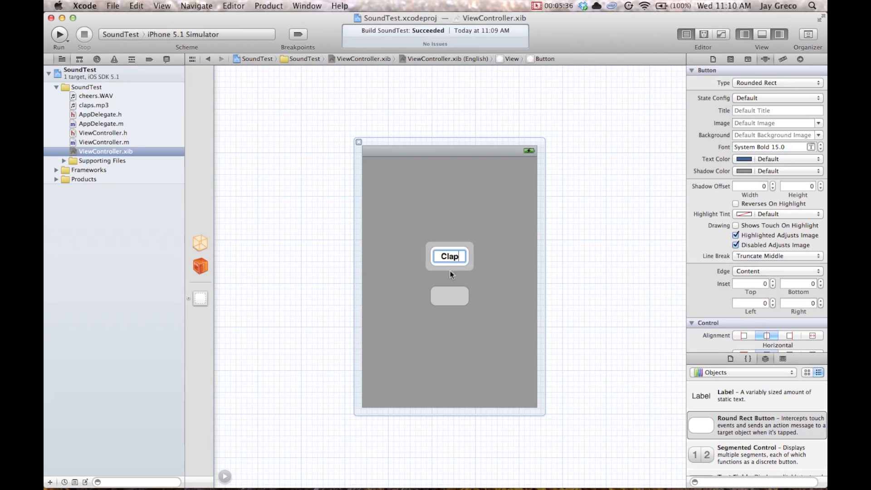
{"action": "left_click", "coordinate": [449, 295]}
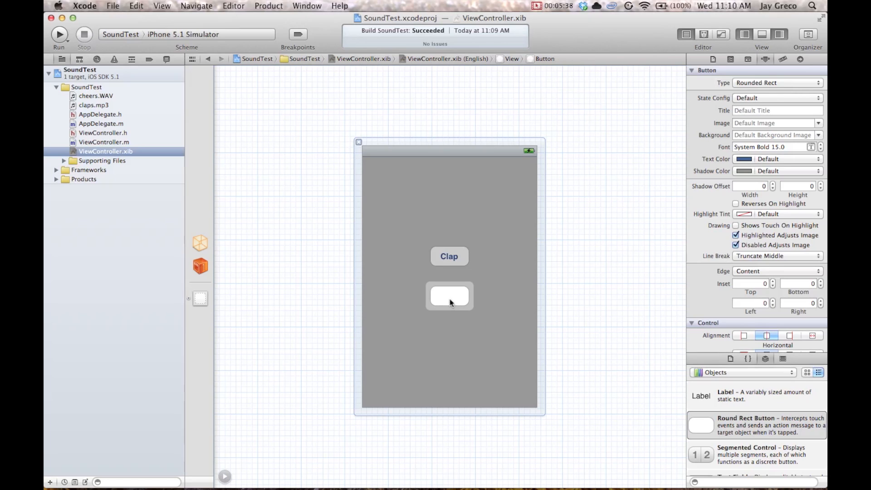
{"action": "type", "text": "Cheer"}
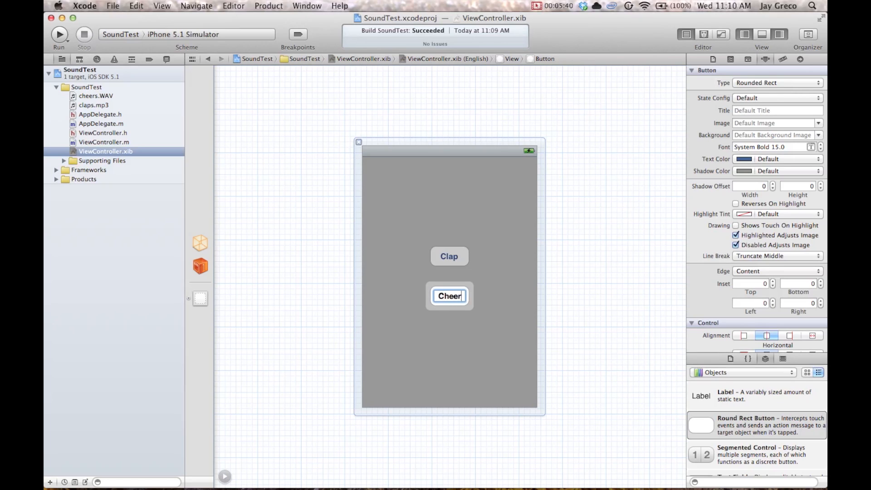
{"action": "left_click", "coordinate": [449, 256]}
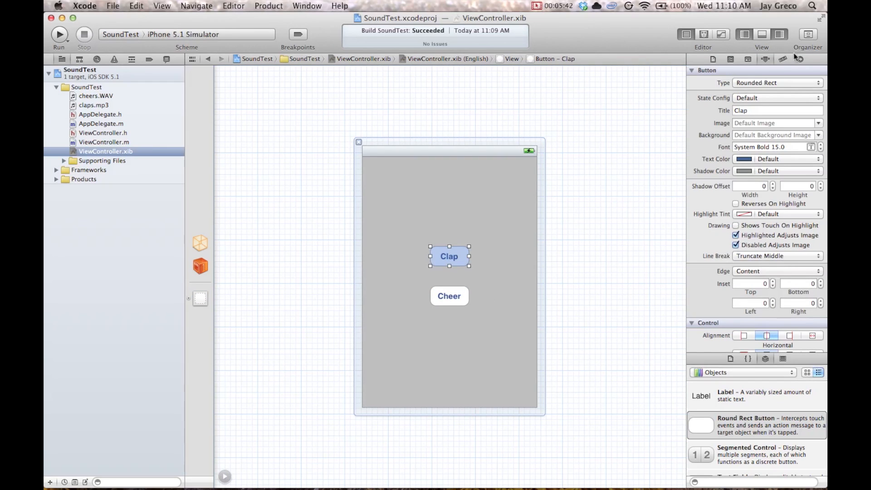
{"action": "left_click", "coordinate": [703, 35]}
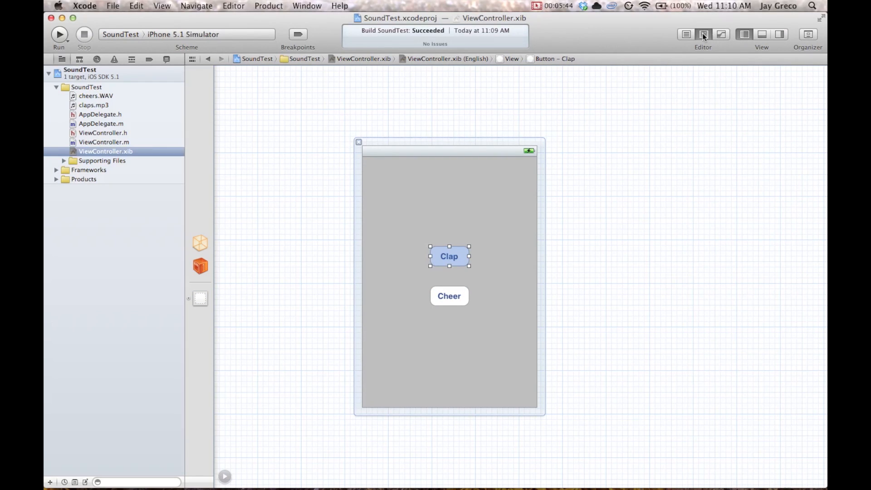
With the assistant editor showing ViewController.h, wire the Clap button to a new playClap IBAction.
{"action": "left_click", "coordinate": [704, 34]}
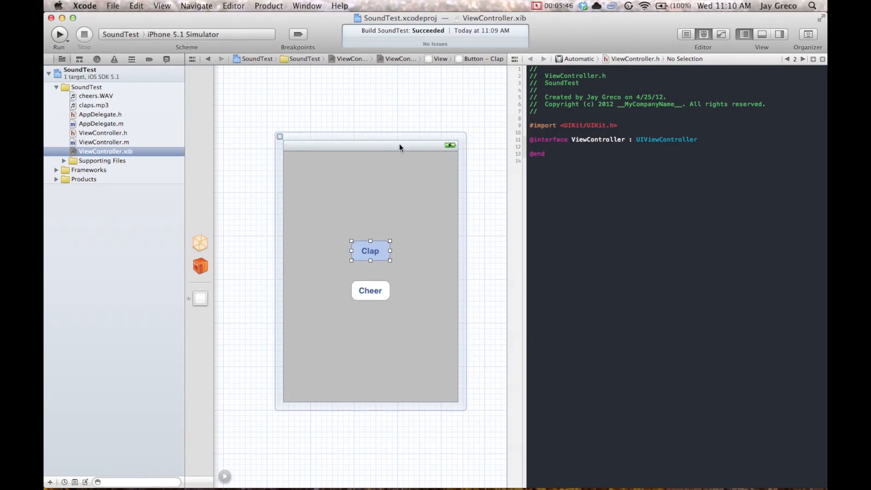
{"action": "left_click", "coordinate": [397, 126]}
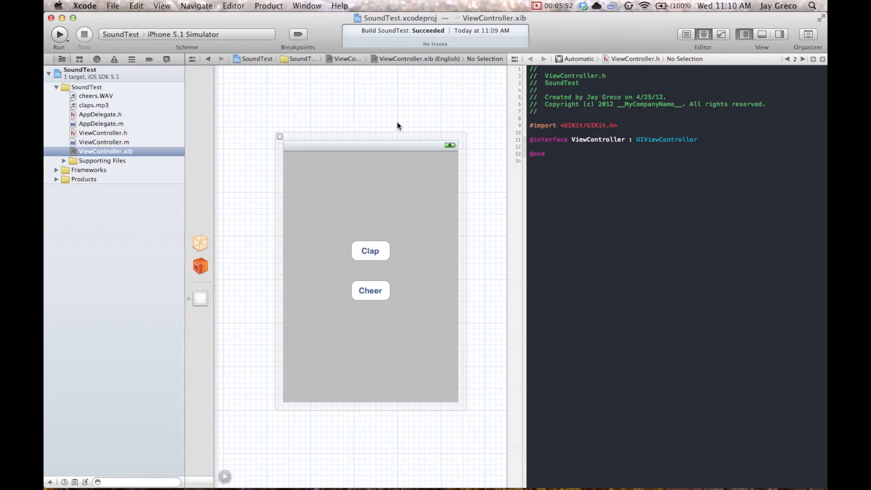
{"action": "left_click", "coordinate": [371, 250]}
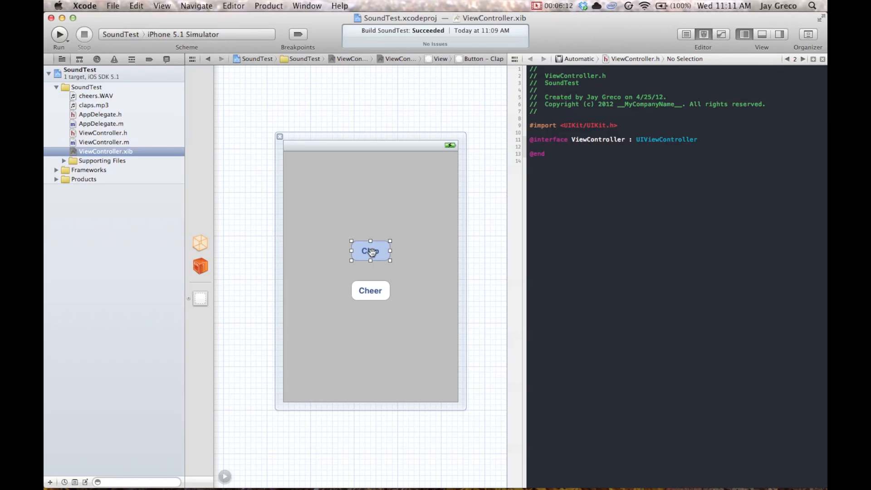
{"action": "mouse_move", "coordinate": [405, 268]}
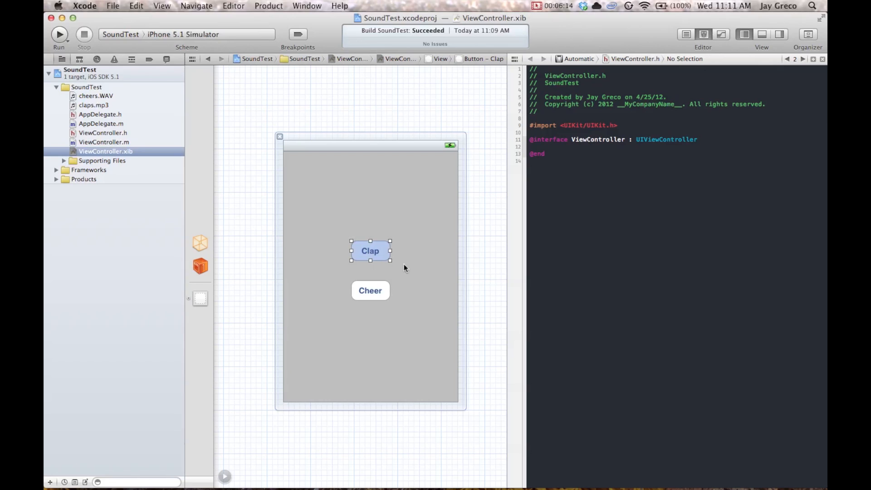
{"action": "left_click_drag", "start_coordinate": [370, 250], "coordinate": [557, 150]}
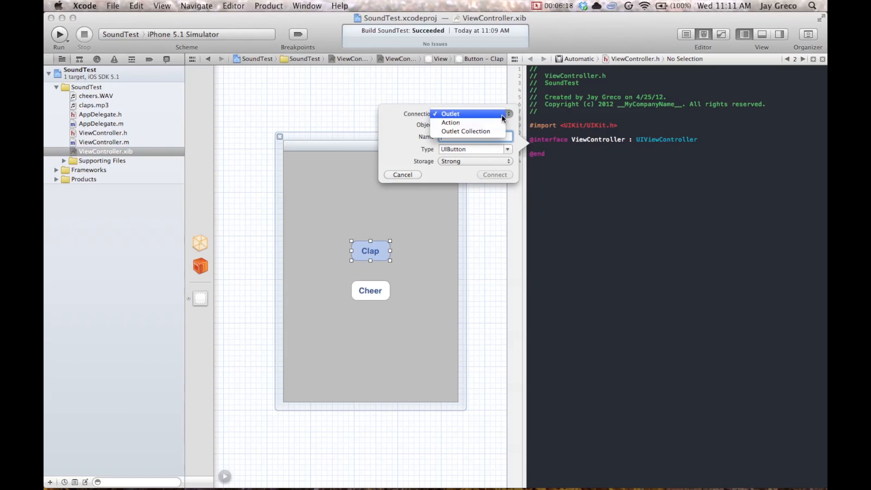
{"action": "left_click", "coordinate": [450, 122]}
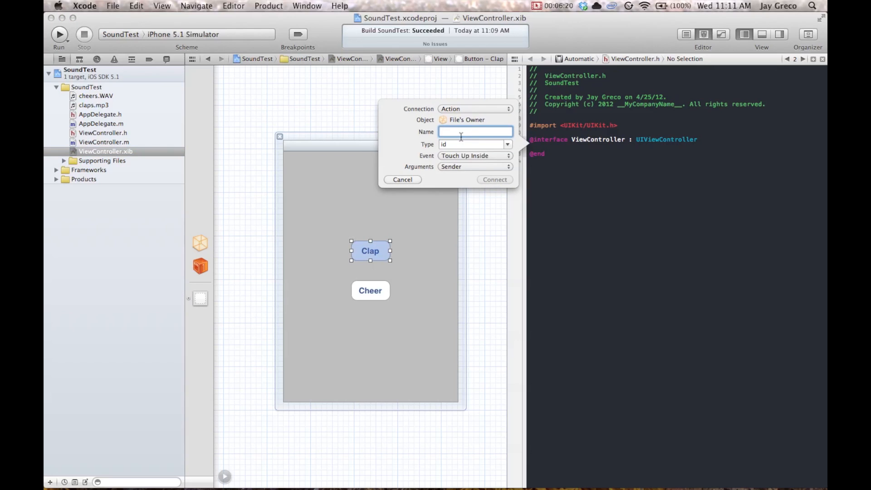
{"action": "type", "text": "playClap"}
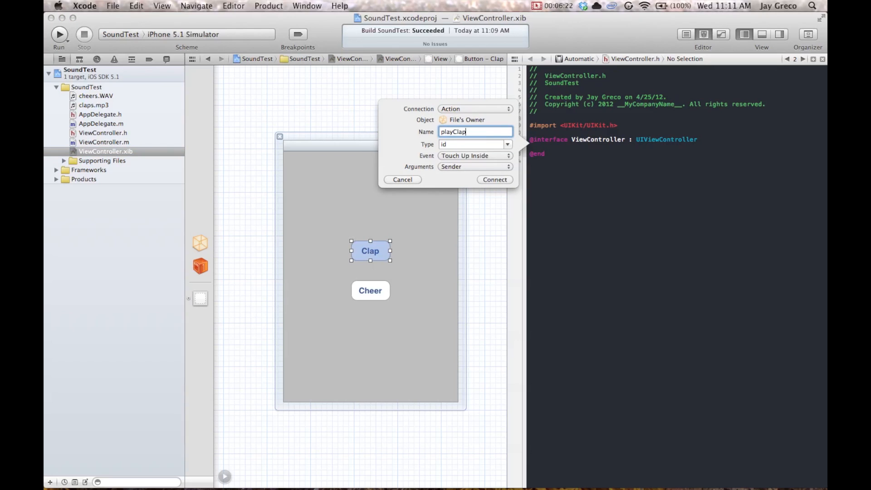
{"action": "left_click", "coordinate": [494, 180]}
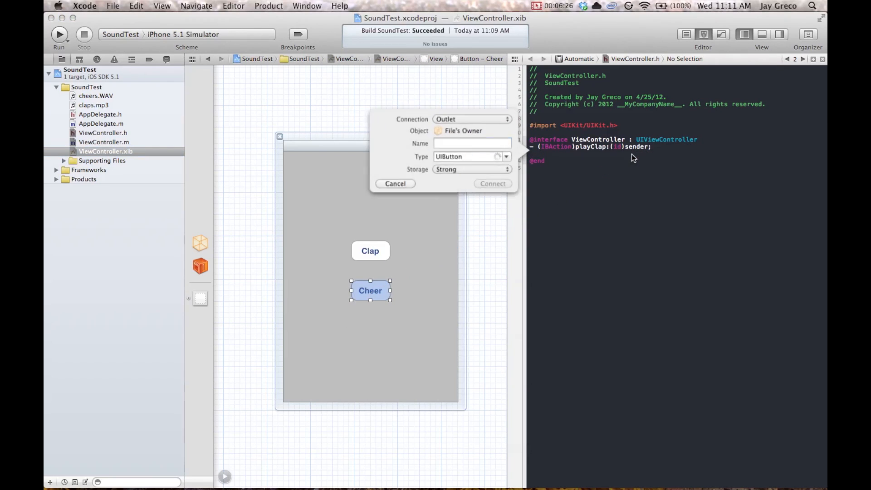
Wire the Cheer button to a new playCheer IBAction in ViewController.h.
{"action": "left_click", "coordinate": [472, 119]}
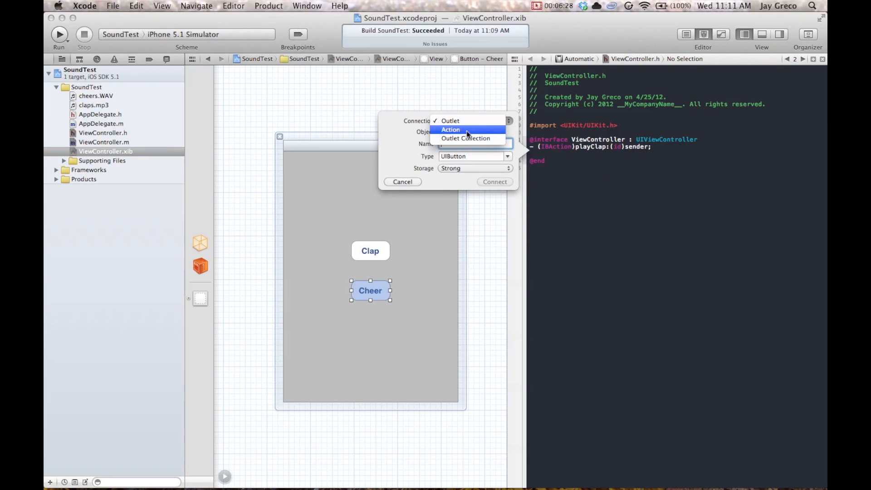
{"action": "left_click", "coordinate": [450, 130]}
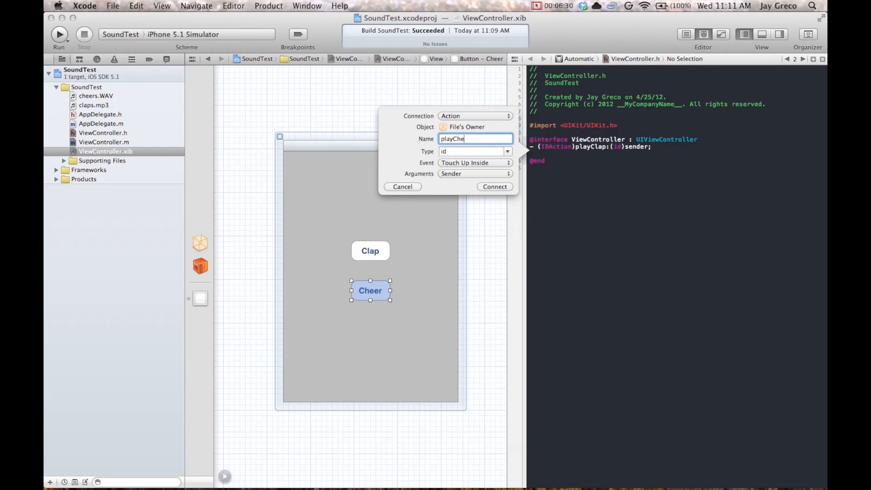
{"action": "left_click", "coordinate": [493, 186]}
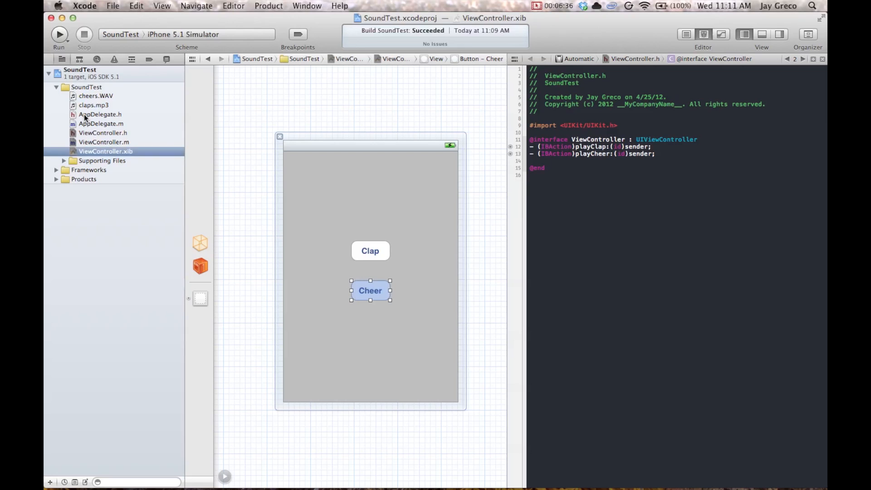
Add #import <AudioToolbox/AudioToolbox.h> to ViewController.h below the UIKit import.
{"action": "left_click", "coordinate": [103, 132]}
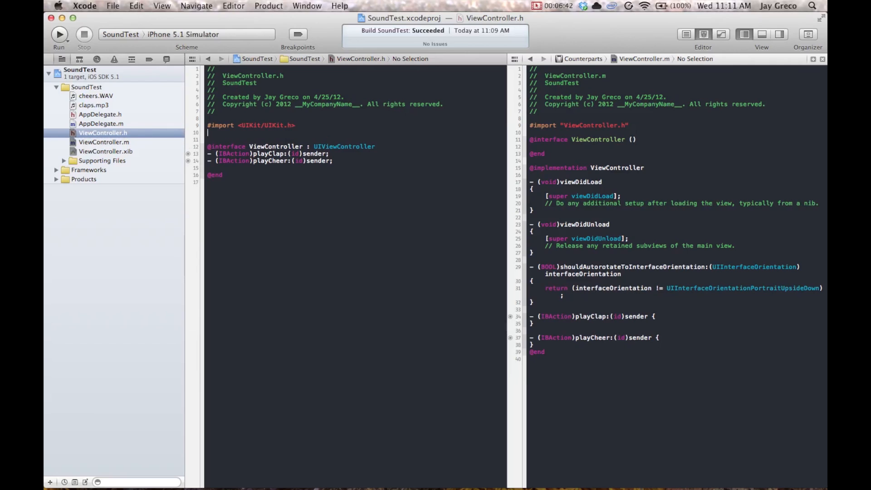
{"action": "type", "text": "#import"}
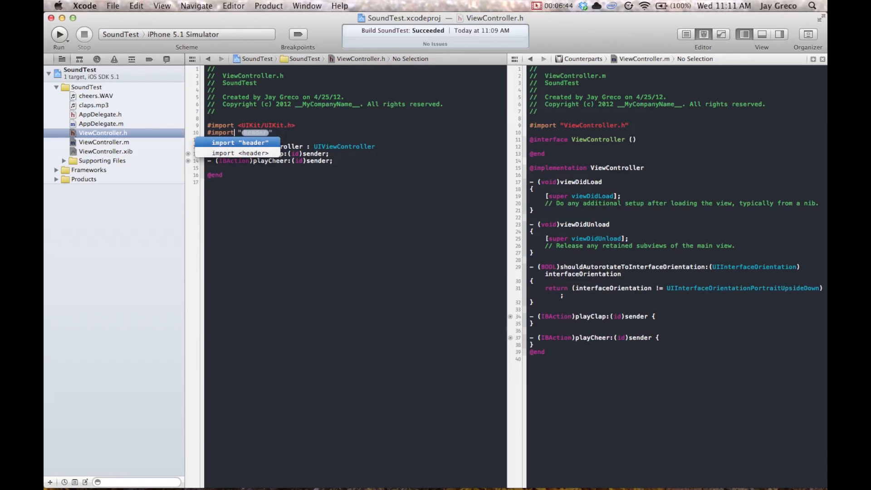
{"action": "type", "text": "<ay>"}
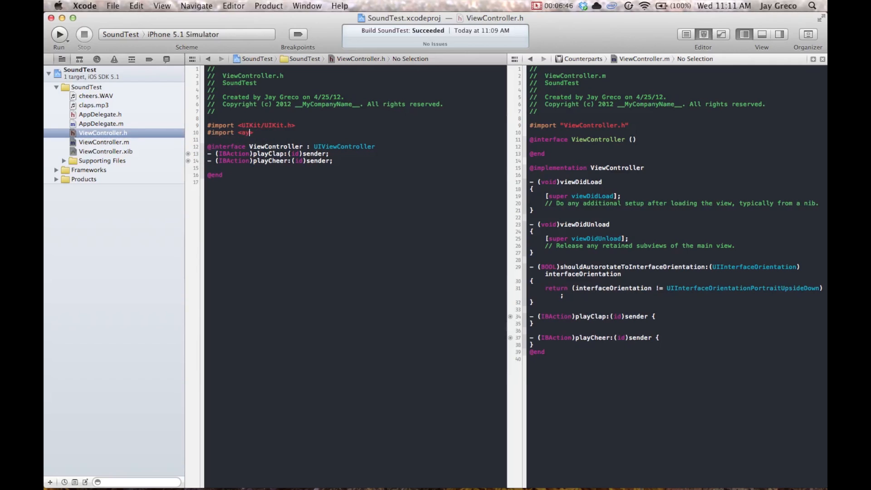
{"action": "key", "text": "Backspace"}
{"action": "type", "text": "AudioToolbox/AudioToolbox.h>"}
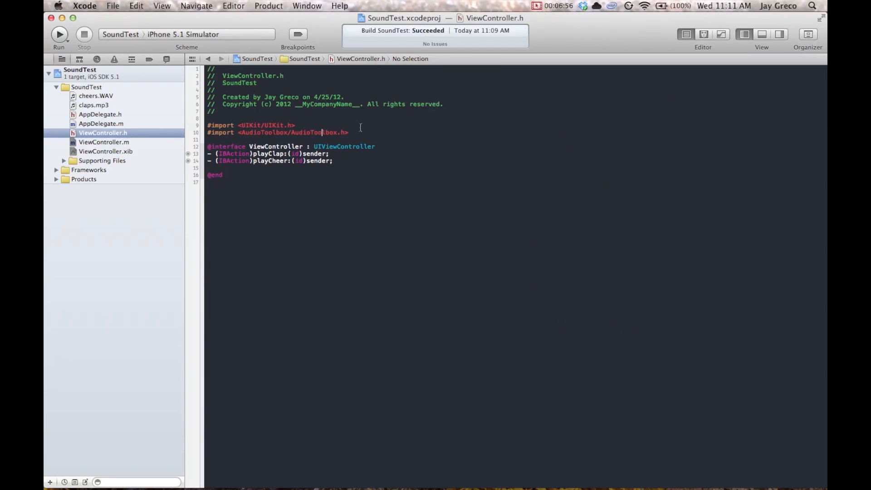
{"action": "left_click", "coordinate": [104, 142]}
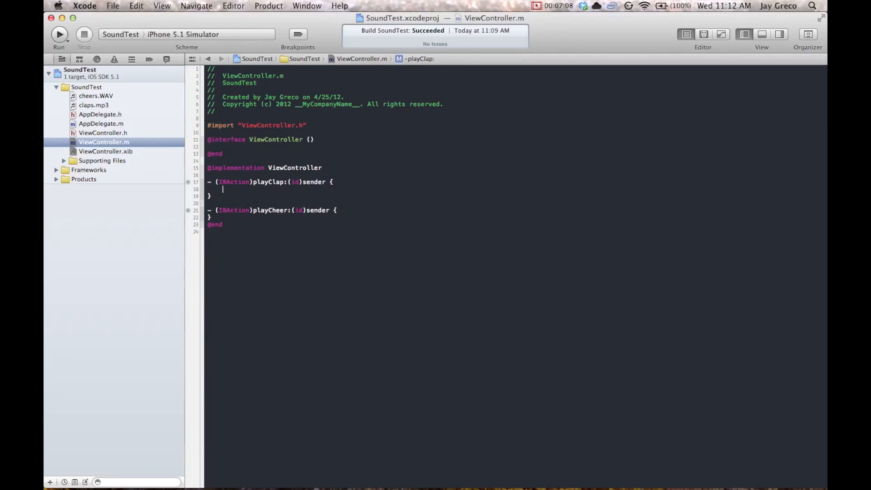
Declare SystemSoundID soundID; at the start of the playClap method body.
{"action": "key", "text": "enter"}
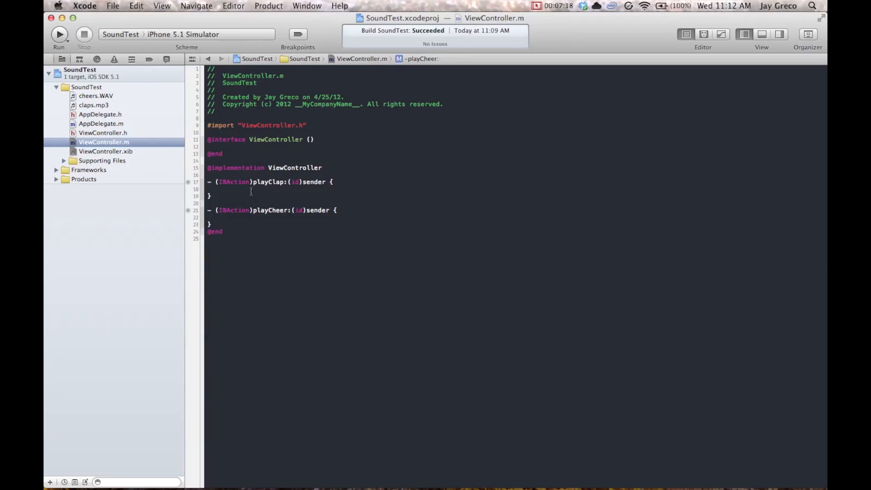
{"action": "type", "text": "sys"}
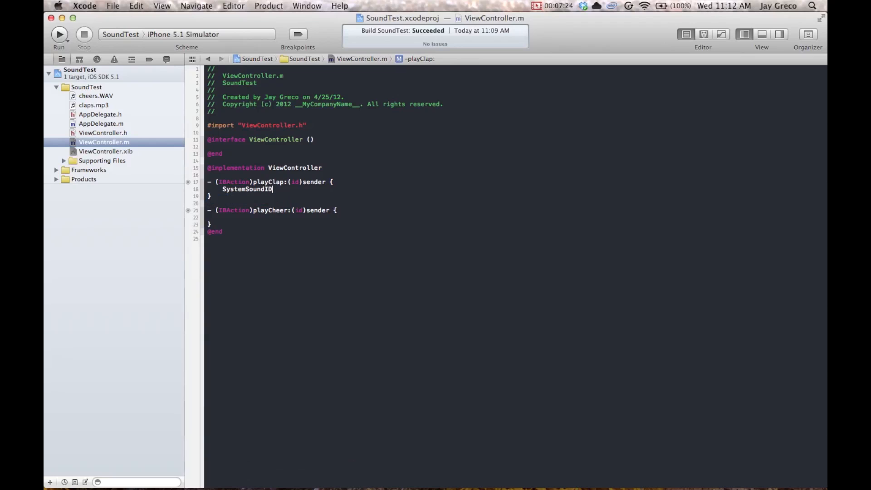
{"action": "type", "text": "S"}
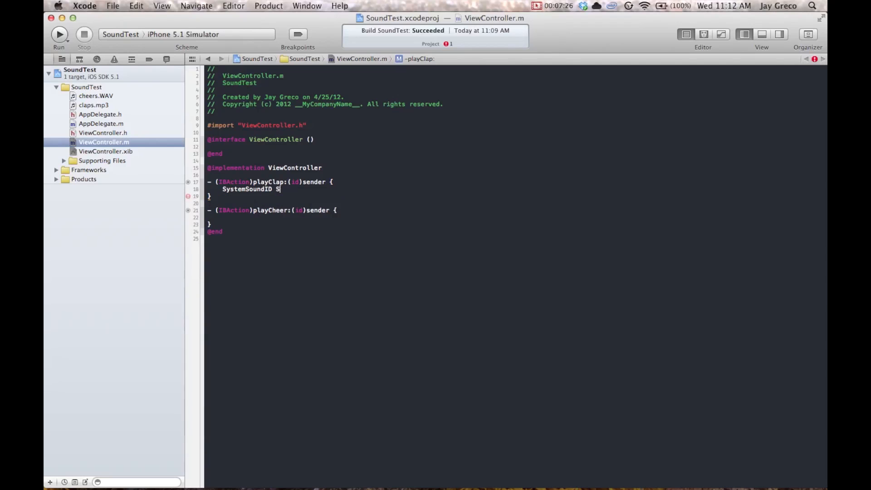
{"action": "type", "text": "oundI"}
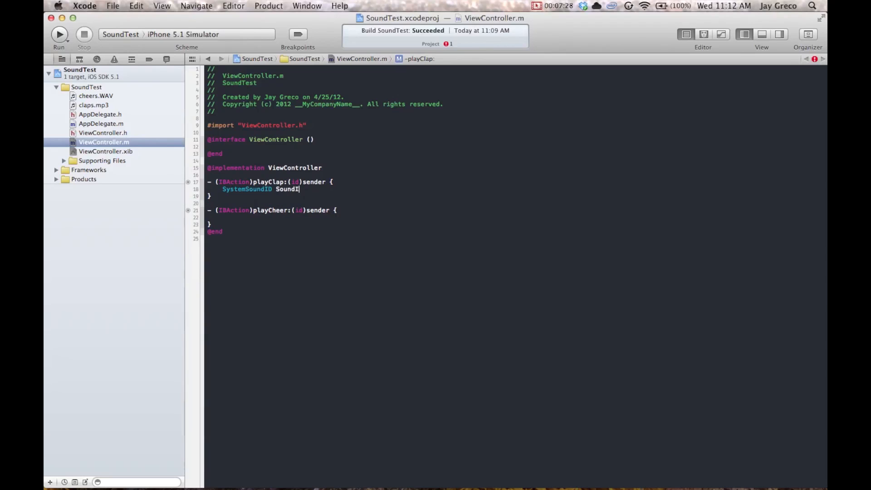
{"action": "type", "text": "D;"}
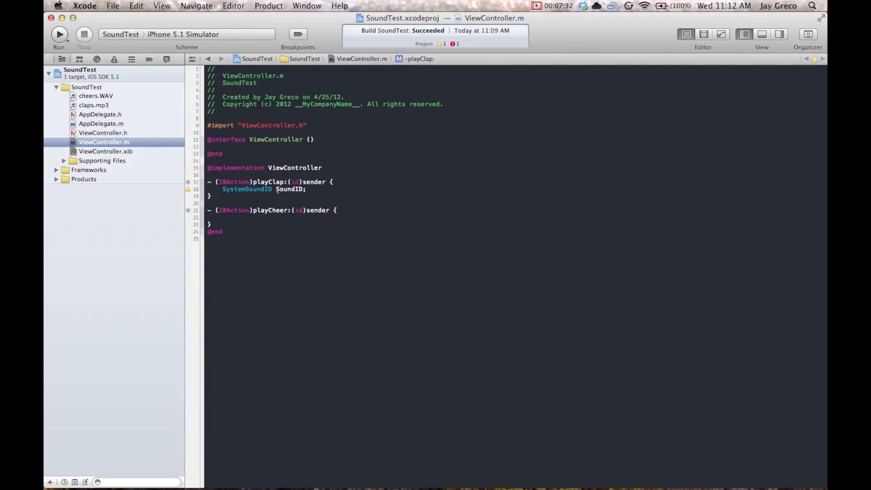
{"action": "key", "text": "Return"}
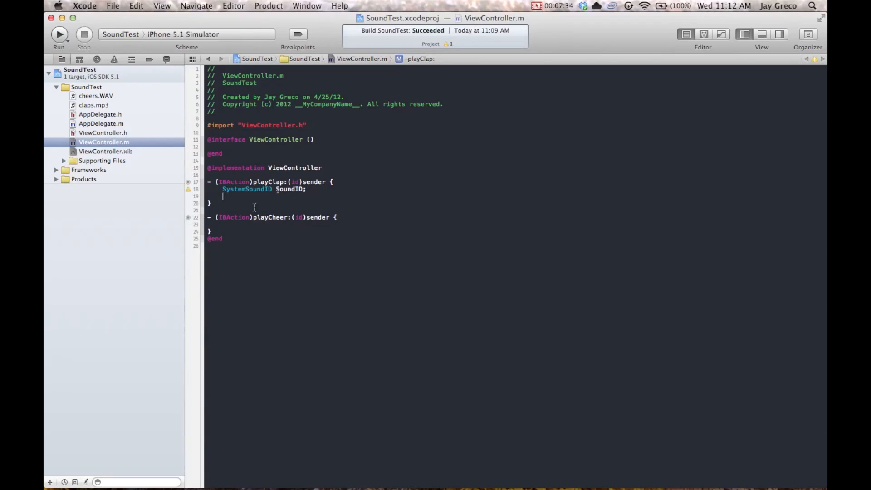
Build NSString *soundFile from [[NSBundle mainBundle] pathForResource:@"claps" ofType:@"mp3"].
{"action": "type", "text": "n"}
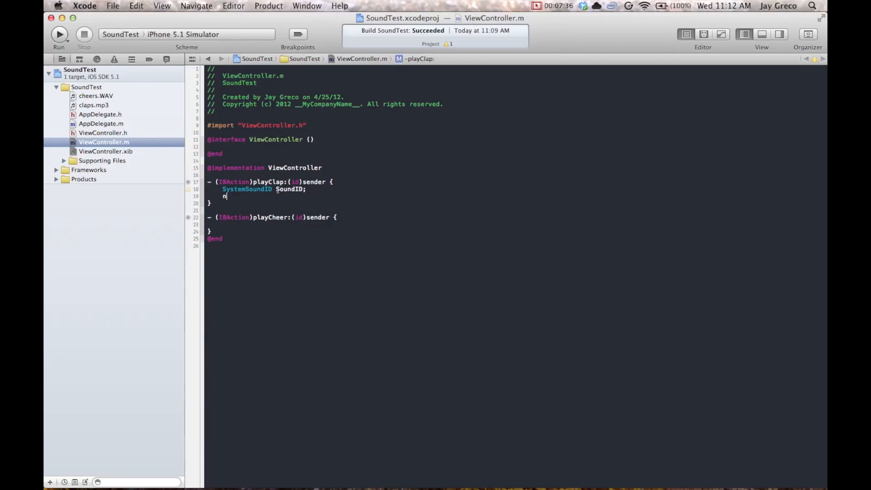
{"action": "type", "text": "SString"}
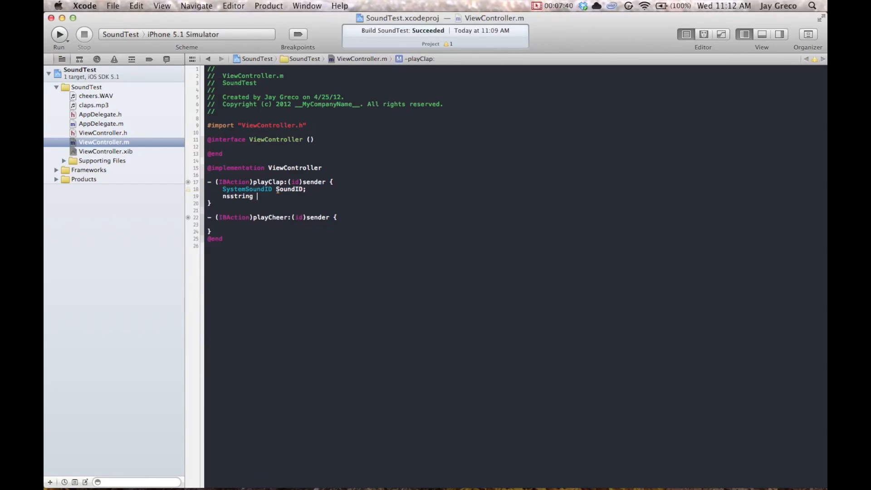
{"action": "key", "text": "Backspace"}
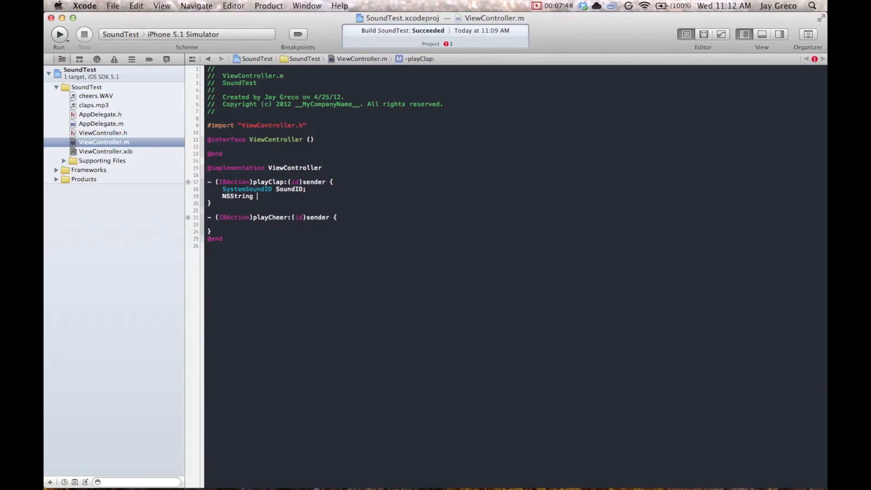
{"action": "type", "text": "*soundfl"}
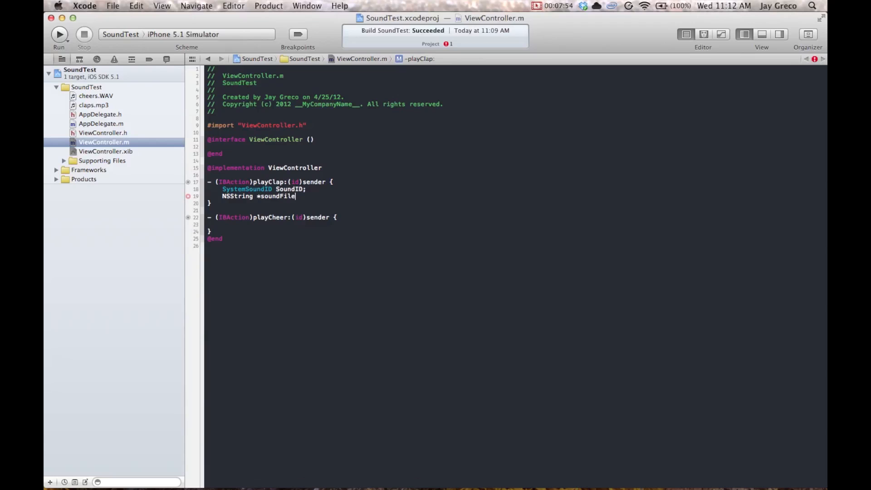
{"action": "type", "text": "= ["}
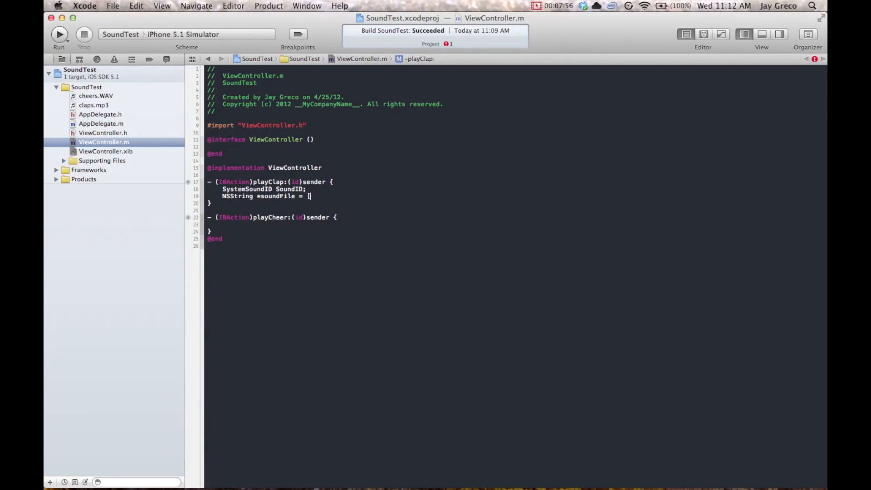
{"action": "type", "text": "["}
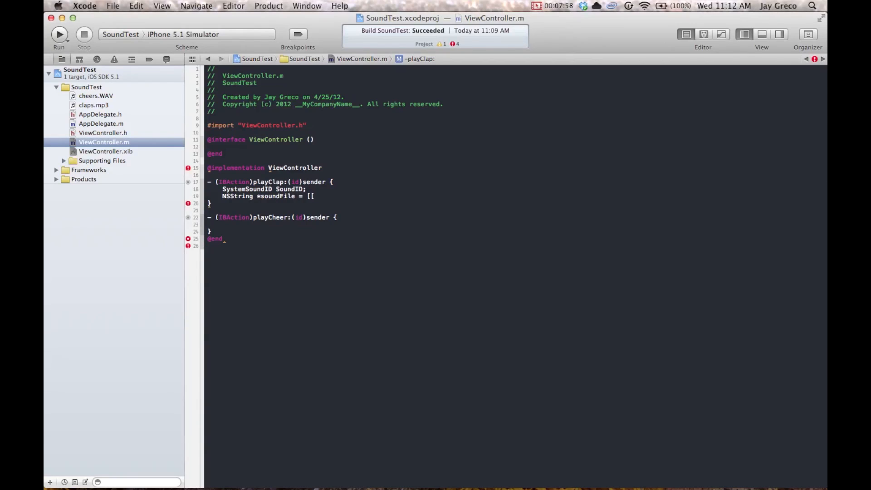
{"action": "type", "text": "NSBundle"}
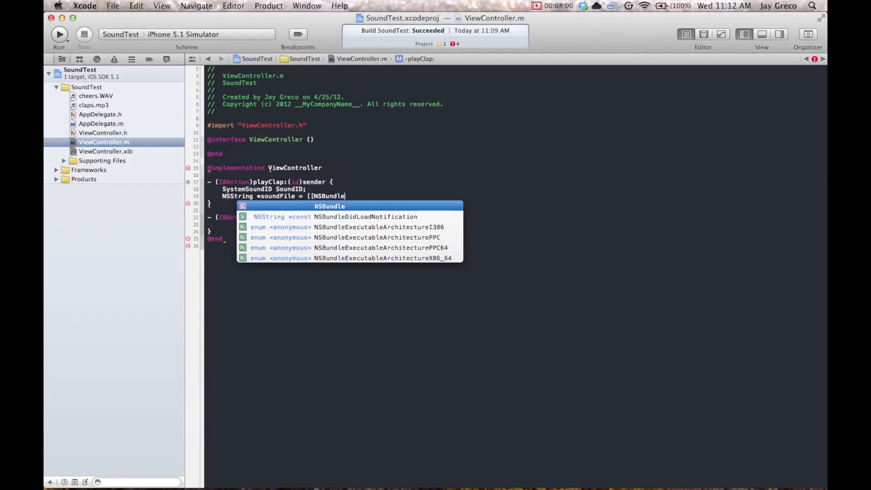
{"action": "type", "text": "mainBundle] pathForResource:@\"ta ofType:"}
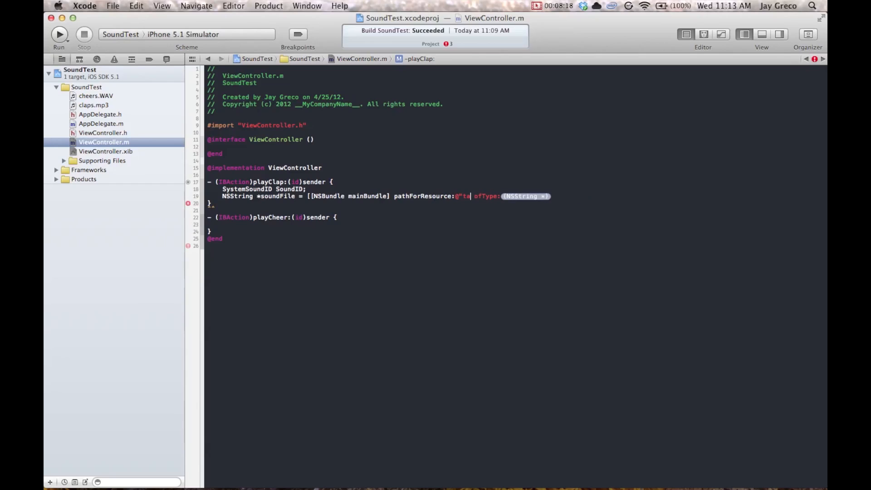
{"action": "key", "text": "Backspace"}
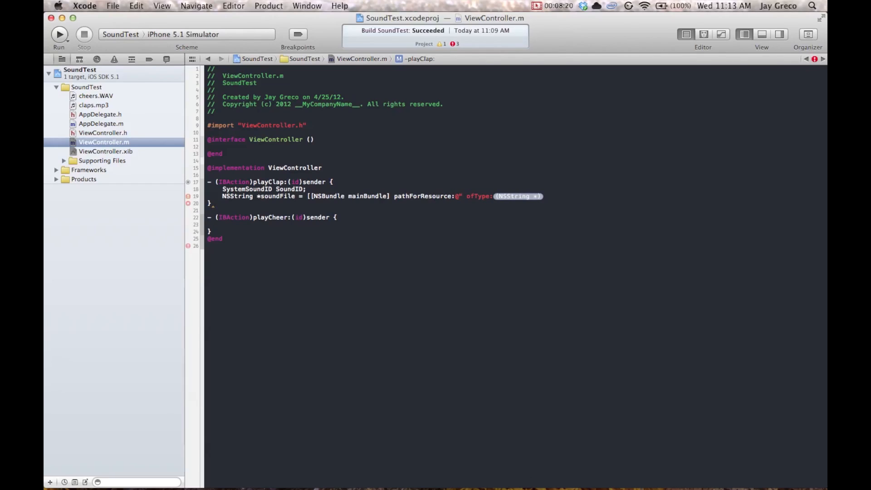
{"action": "type", "text": "claps\""}
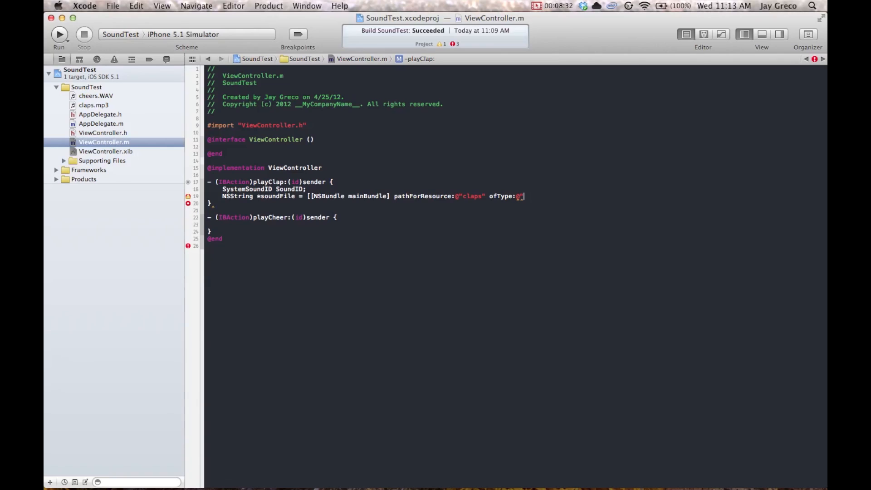
{"action": "type", "text": "mp3"}
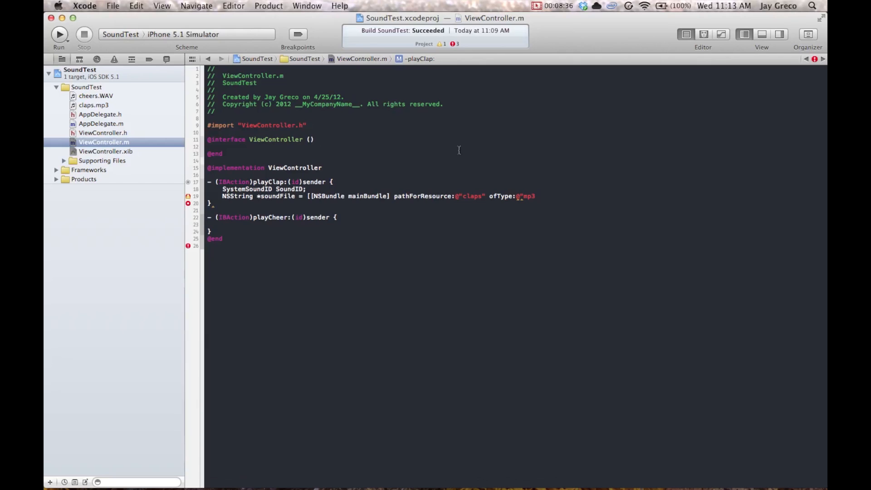
{"action": "mouse_move", "coordinate": [83, 108]}
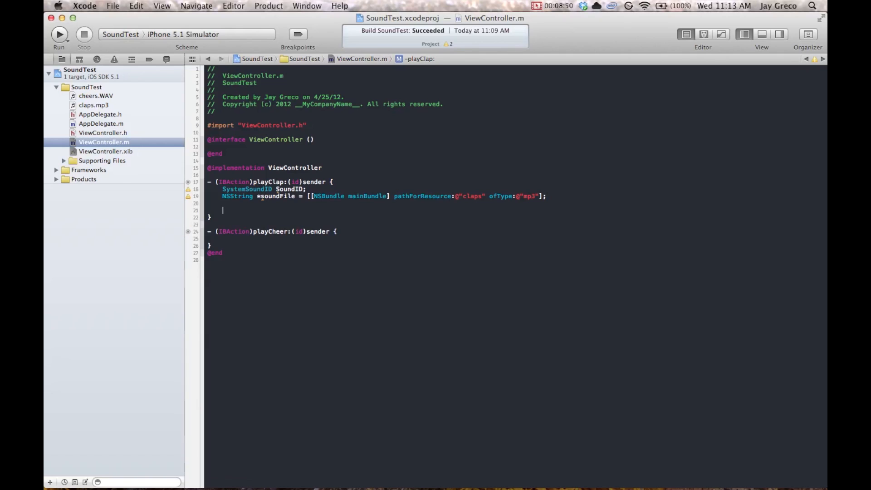
Begin AudioServicesCreateSystemSoundID with a (__bridge CFURLRef) cast as its first argument.
{"action": "type", "text": "AudioServicesCreateSystemSoundID(CFURLRef inFileURL, SystemSoundID *outSystemSoundID"}
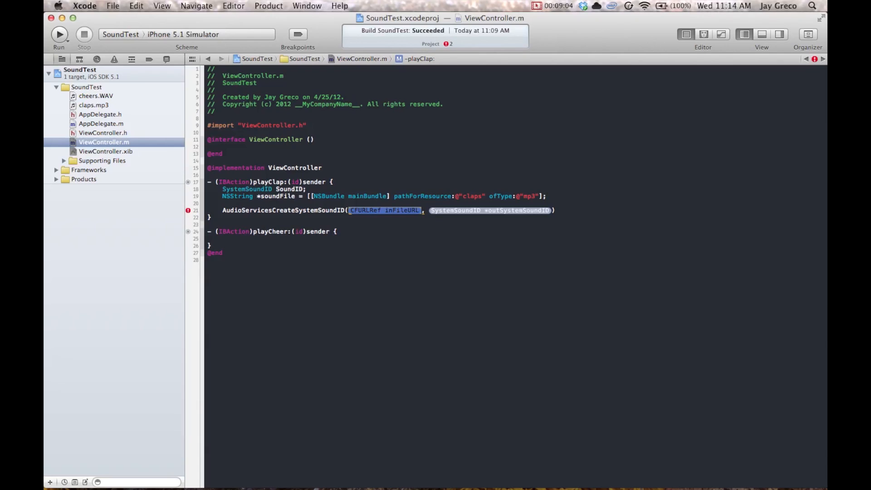
{"action": "key", "text": "Delete"}
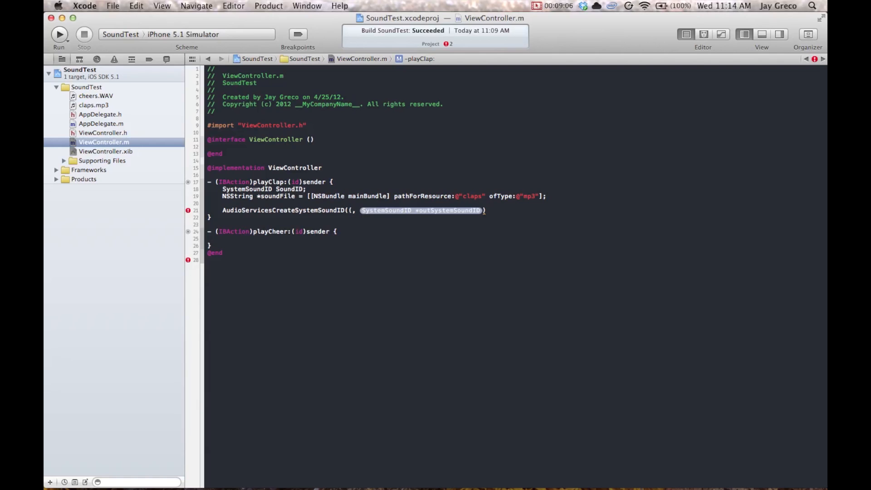
{"action": "type", "text": "__bridge"}
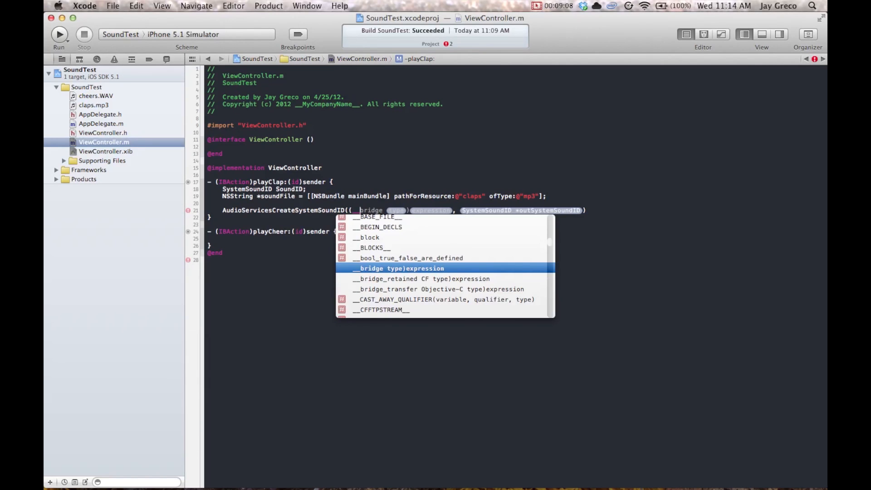
{"action": "type", "text": "bridge"}
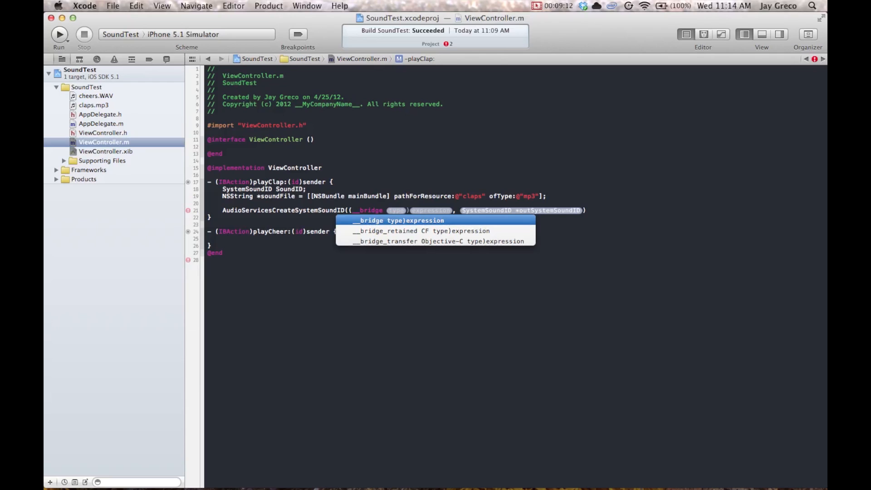
{"action": "left_click", "coordinate": [399, 221]}
{"action": "type", "text": "CF"}
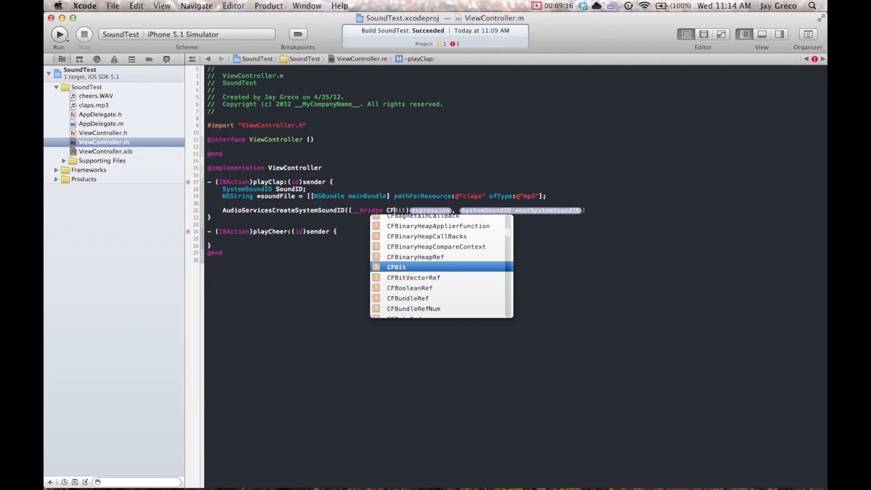
{"action": "type", "text": "URL"}
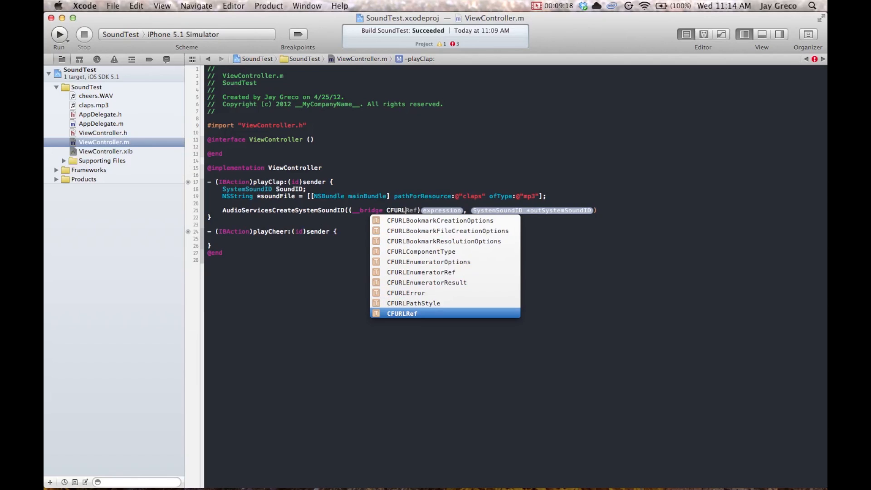
{"action": "key", "text": "Return"}
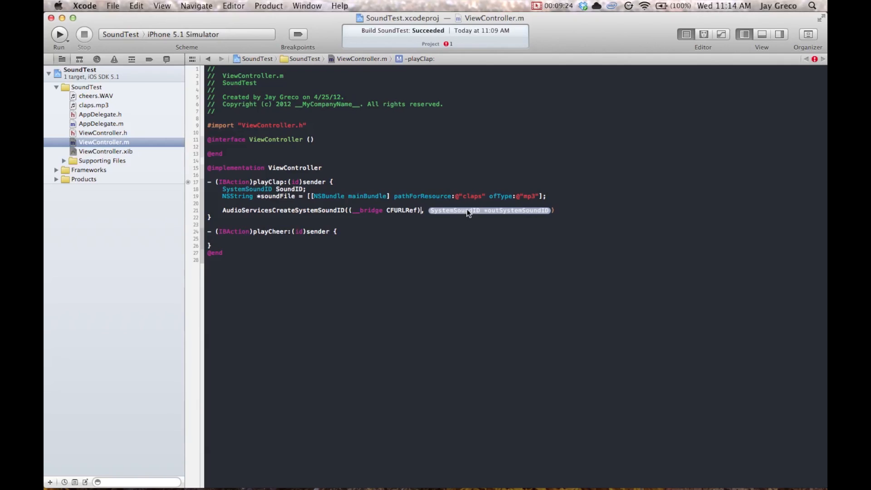
{"action": "key", "text": "Delete"}
{"action": "type", "text": "["}
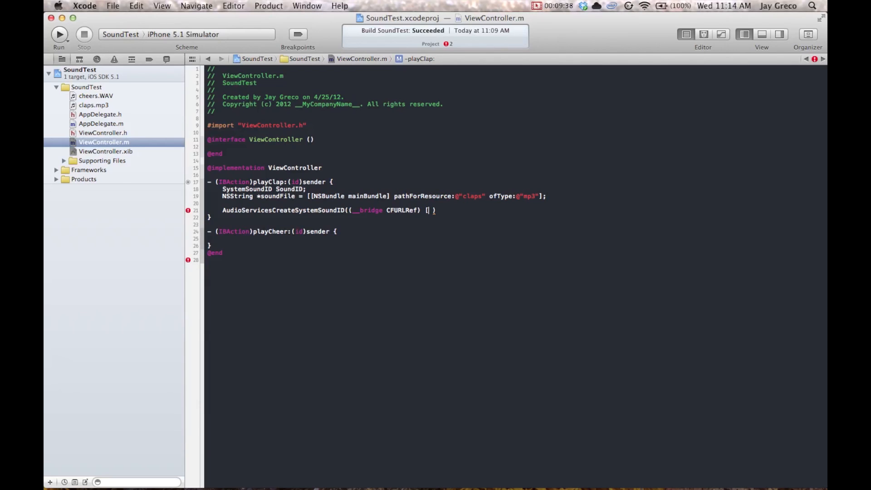
Pass [NSURL fileURLWithPath:soundFile] and &soundID to the create call, then start the play call.
{"action": "type", "text": "NSURL"}
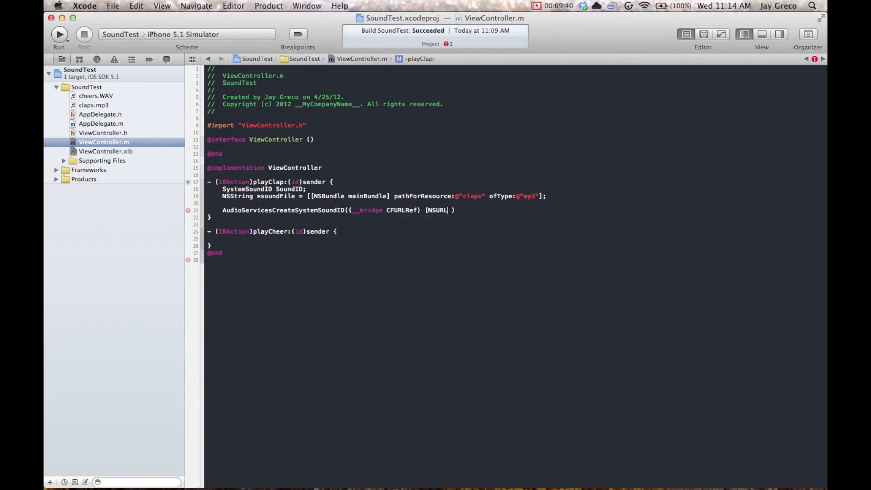
{"action": "type", "text": "fu"}
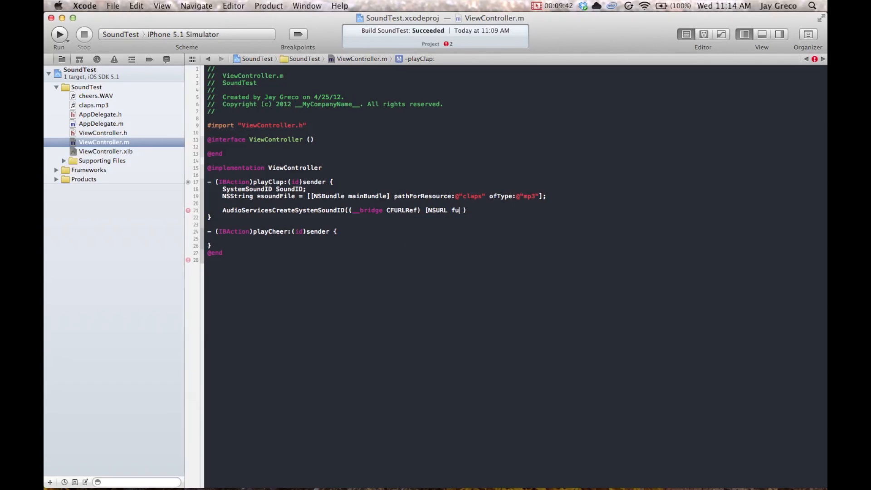
{"action": "type", "text": "fileURLWithPath:soundFile],"}
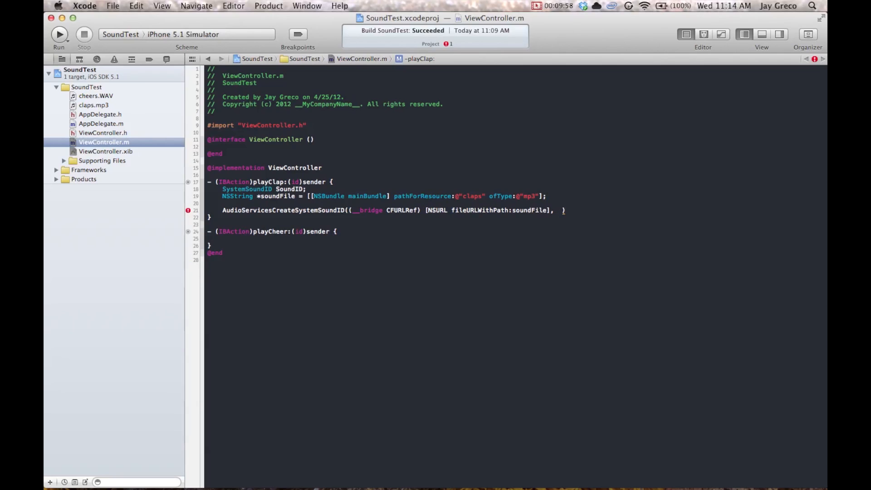
{"action": "left_click", "coordinate": [560, 210]}
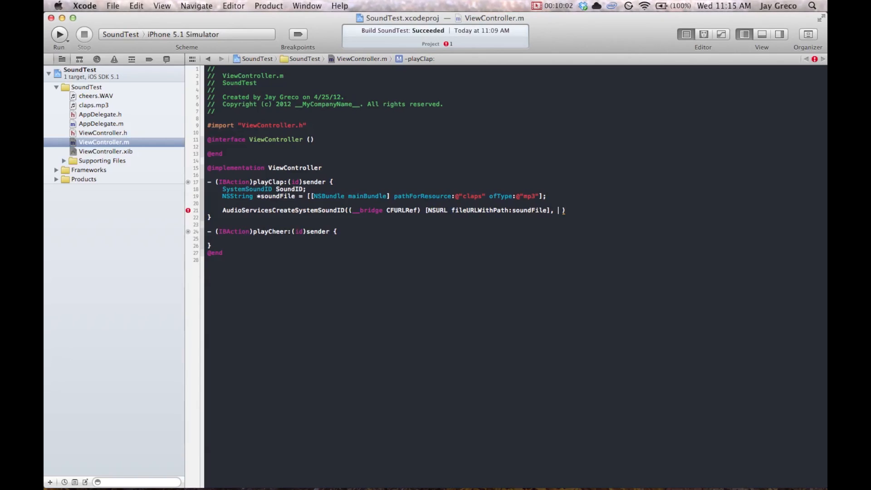
{"action": "type", "text": "&sou"}
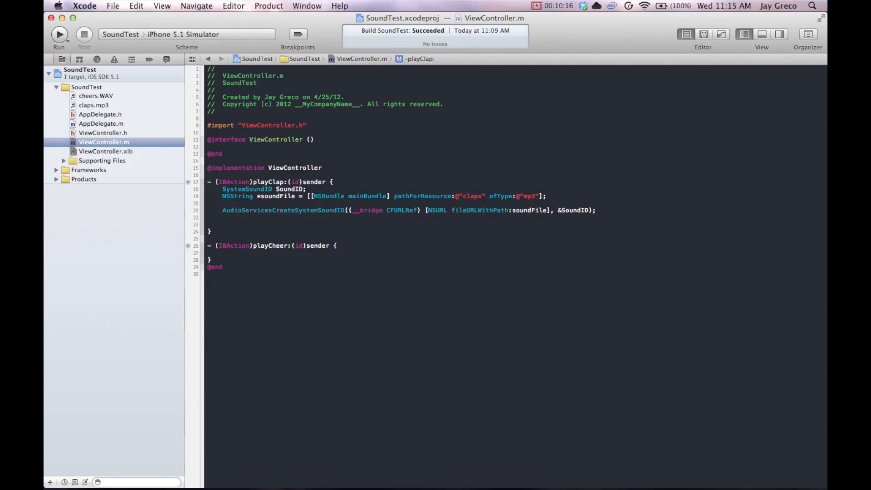
{"action": "type", "text": "audi"}
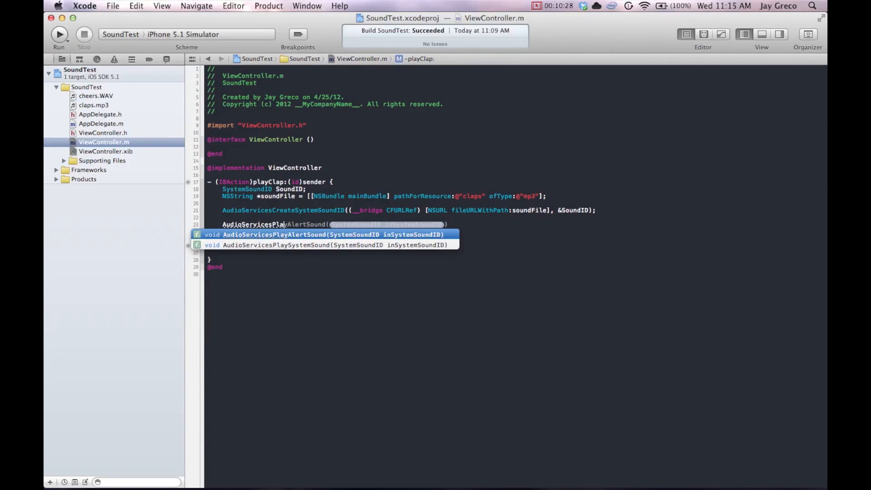
Add AudioServicesPlaySystemSound(soundID); followed by NSLog(@"Sound Played"); in playClap.
{"action": "key", "text": "Down"}
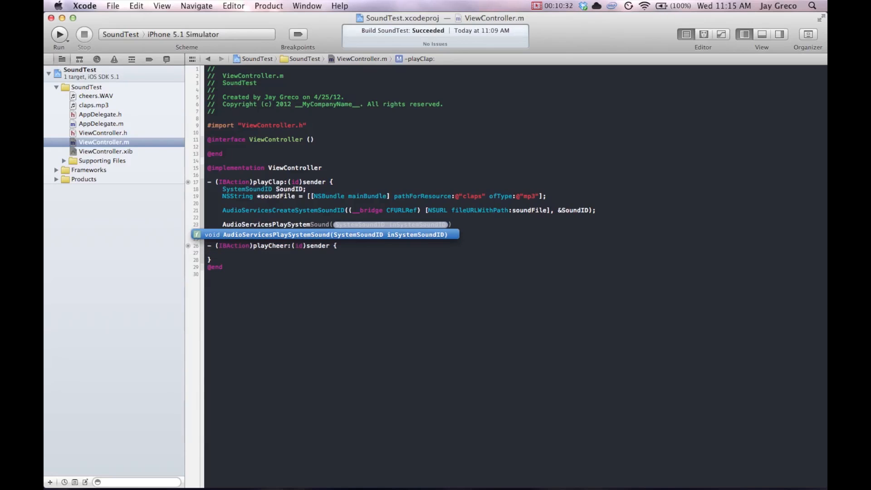
{"action": "type", "text": "SoundID);"}
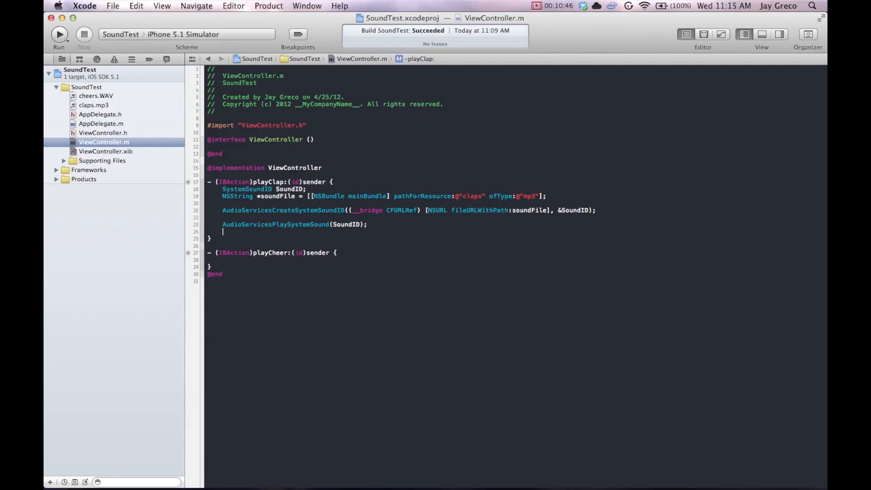
{"action": "type", "text": "NSLog(@\""}
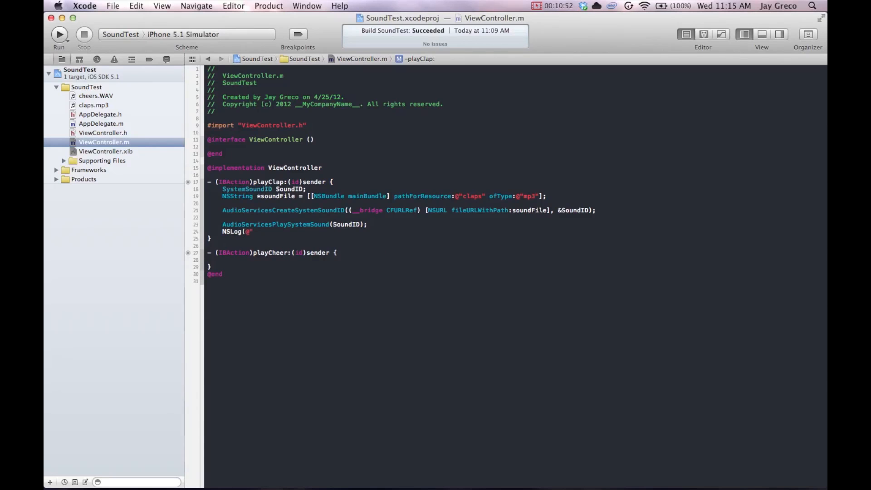
{"action": "type", "text": "SoundPlaye"}
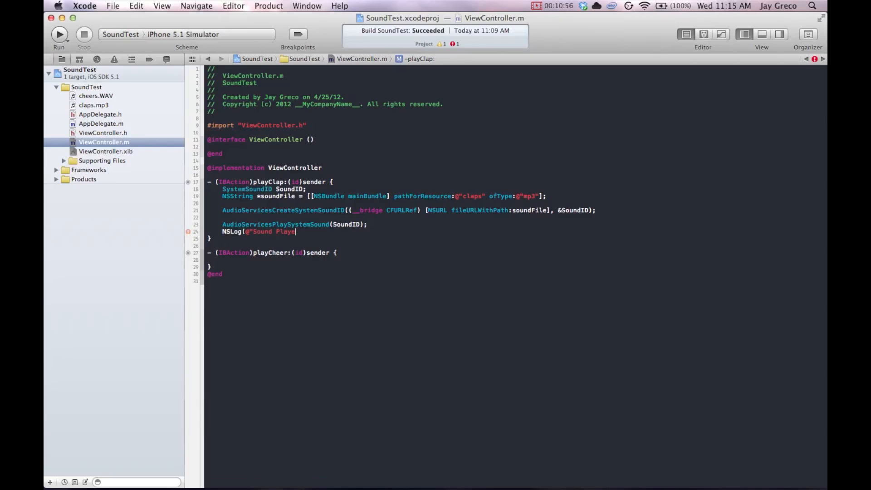
{"action": "type", "text": "d\""}
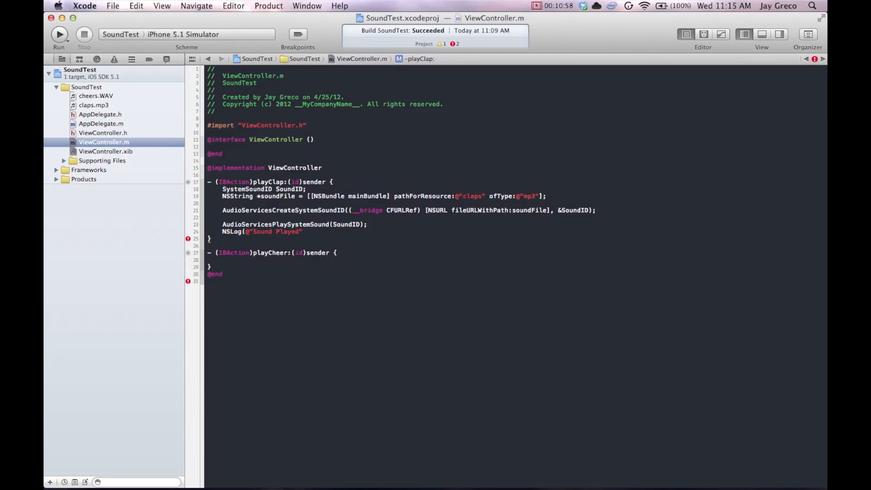
{"action": "type", "text": ";"}
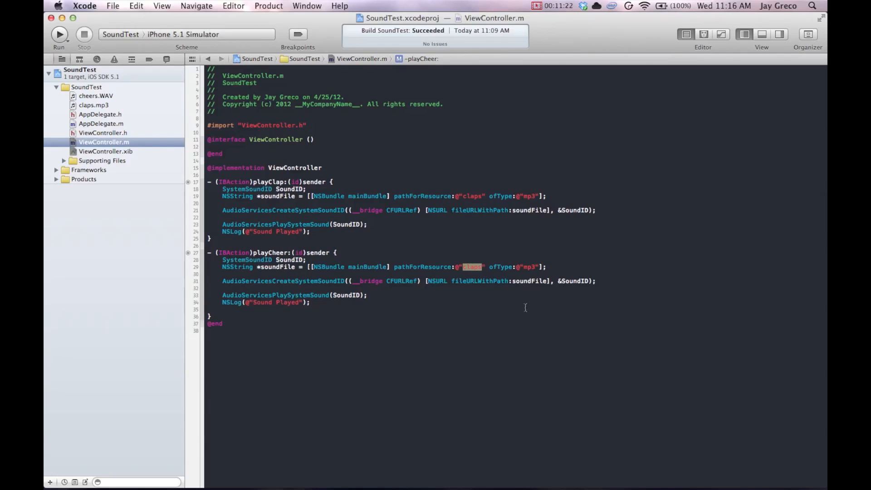
In the pasted playCheer body, change the resource to "cheers" of type "WAV".
{"action": "type", "text": "cheer"}
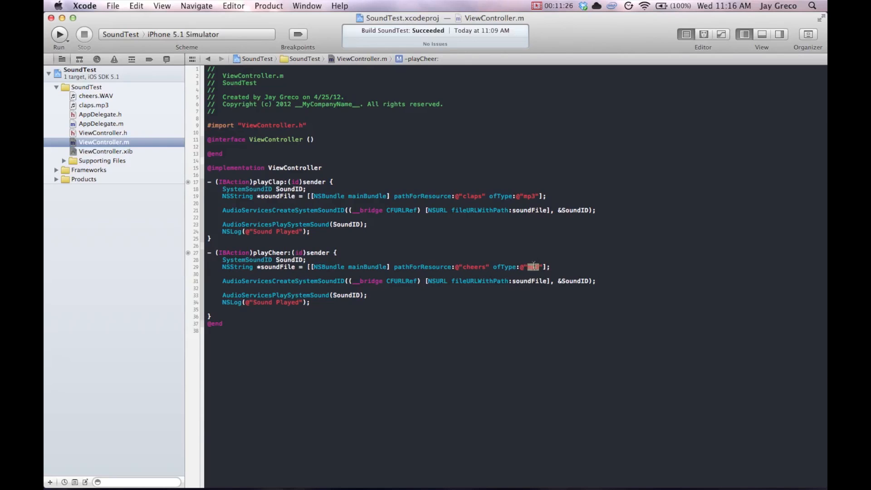
{"action": "type", "text": "WAV"}
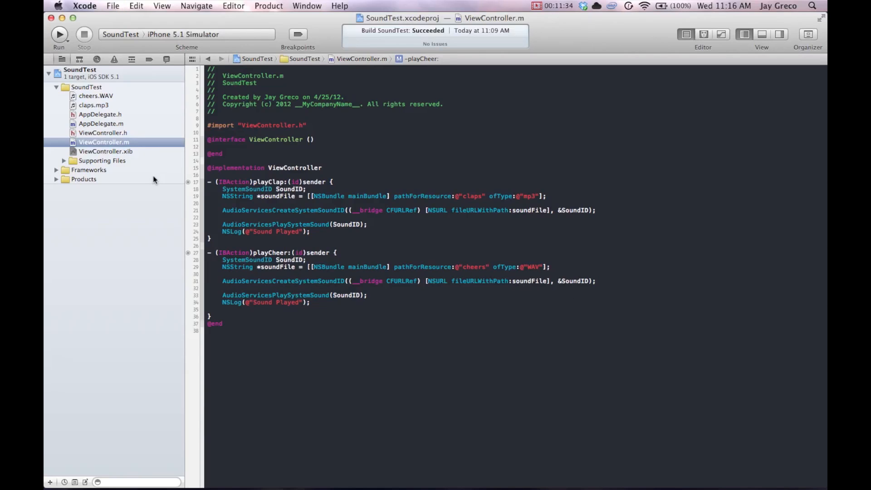
{"action": "left_click", "coordinate": [284, 153]}
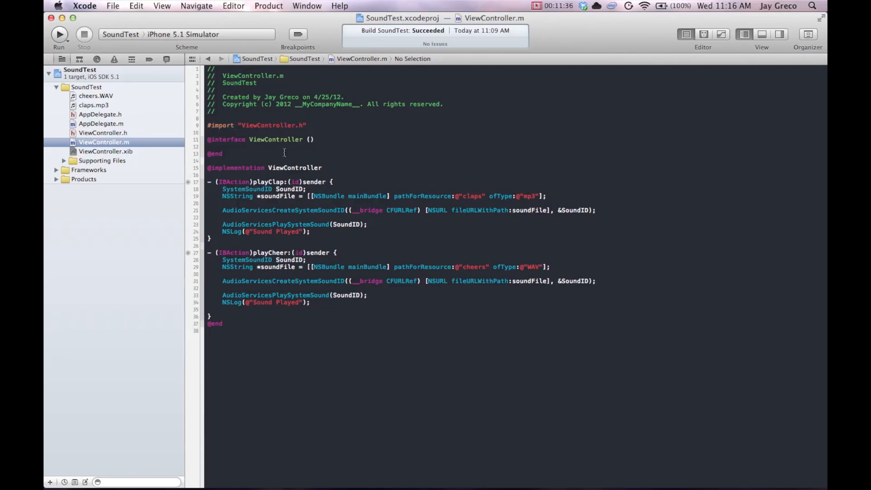
{"action": "left_click", "coordinate": [223, 154]}
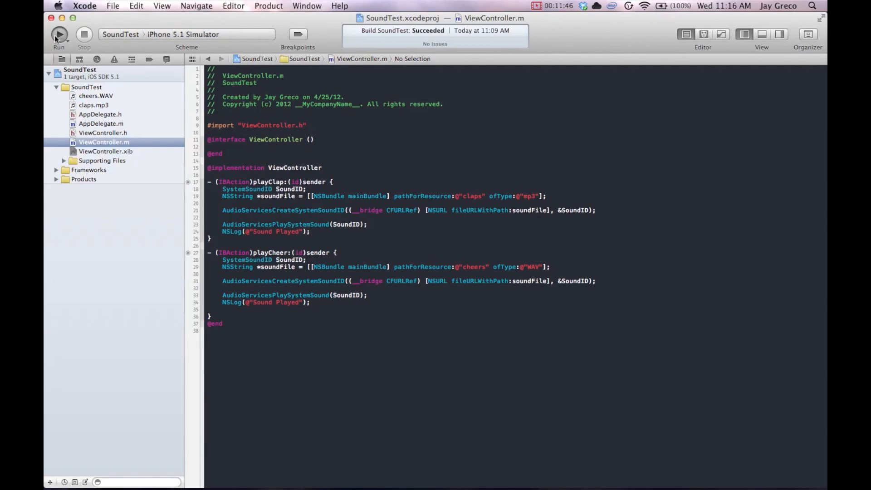
Run SoundTest in the Simulator and tap Clap then Cheer, logging "Sound Played" twice.
{"action": "left_click", "coordinate": [59, 34]}
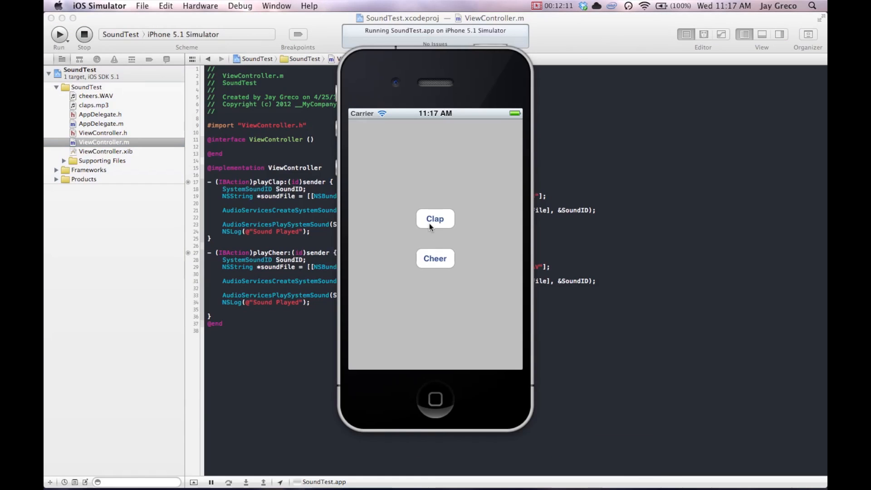
{"action": "left_click", "coordinate": [435, 219]}
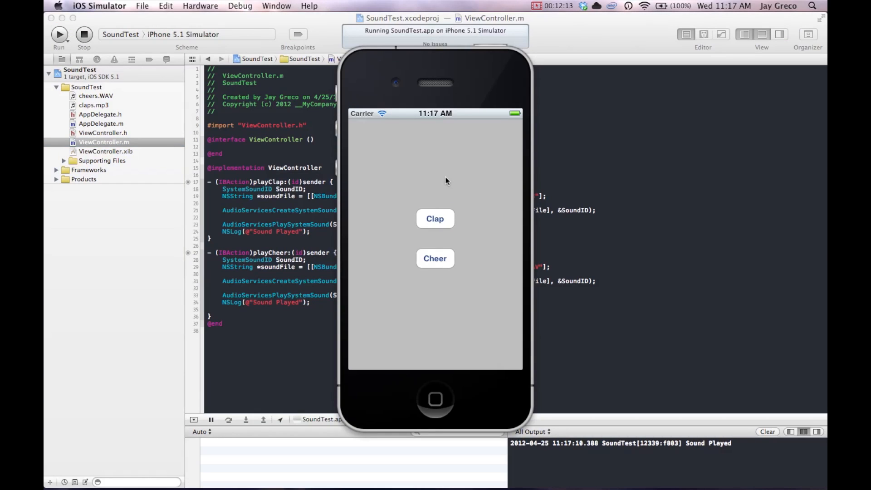
{"action": "mouse_move", "coordinate": [441, 294]}
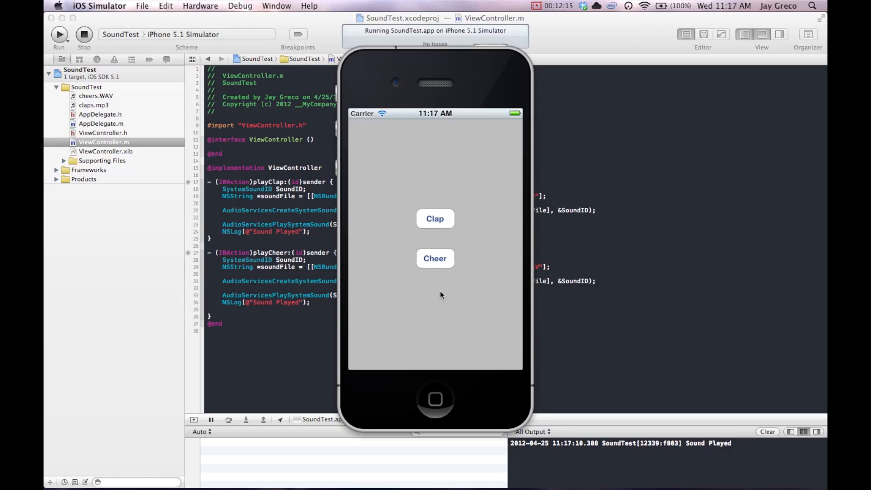
{"action": "left_click", "coordinate": [434, 219]}
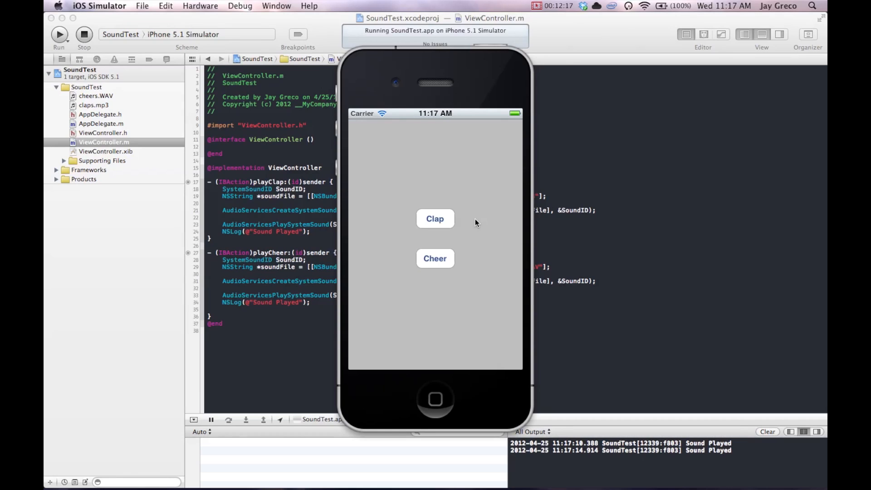